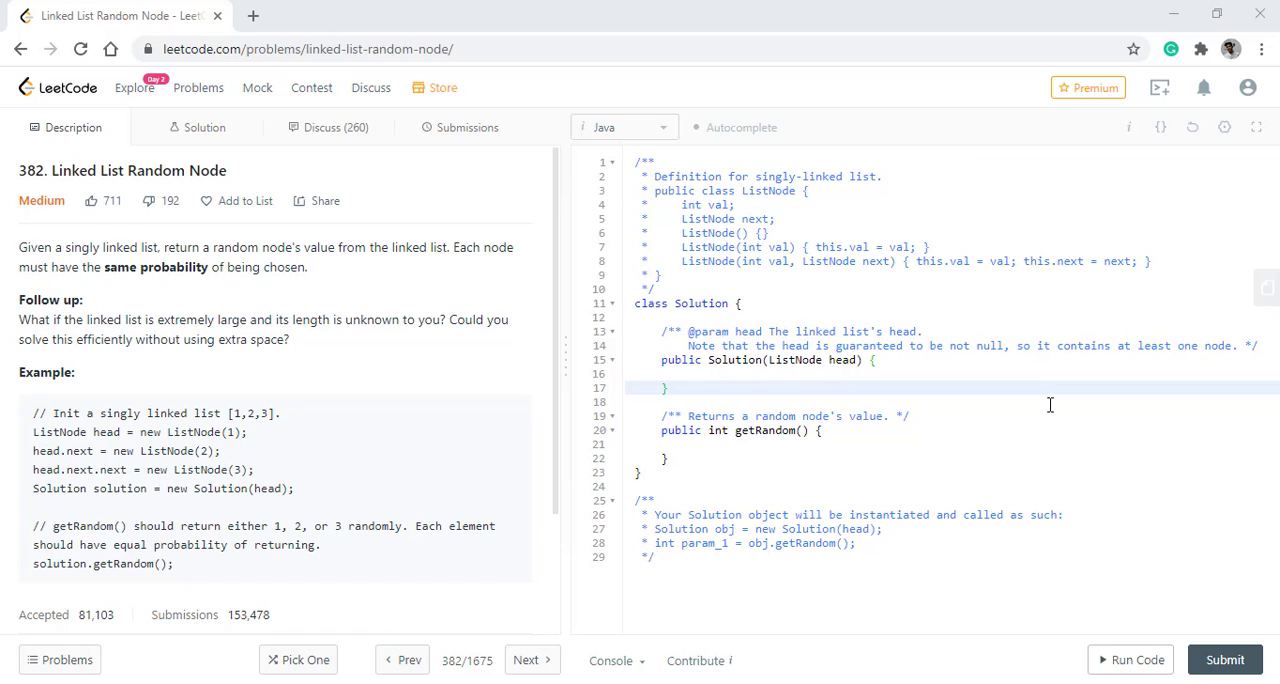
mouse_move(932, 468)
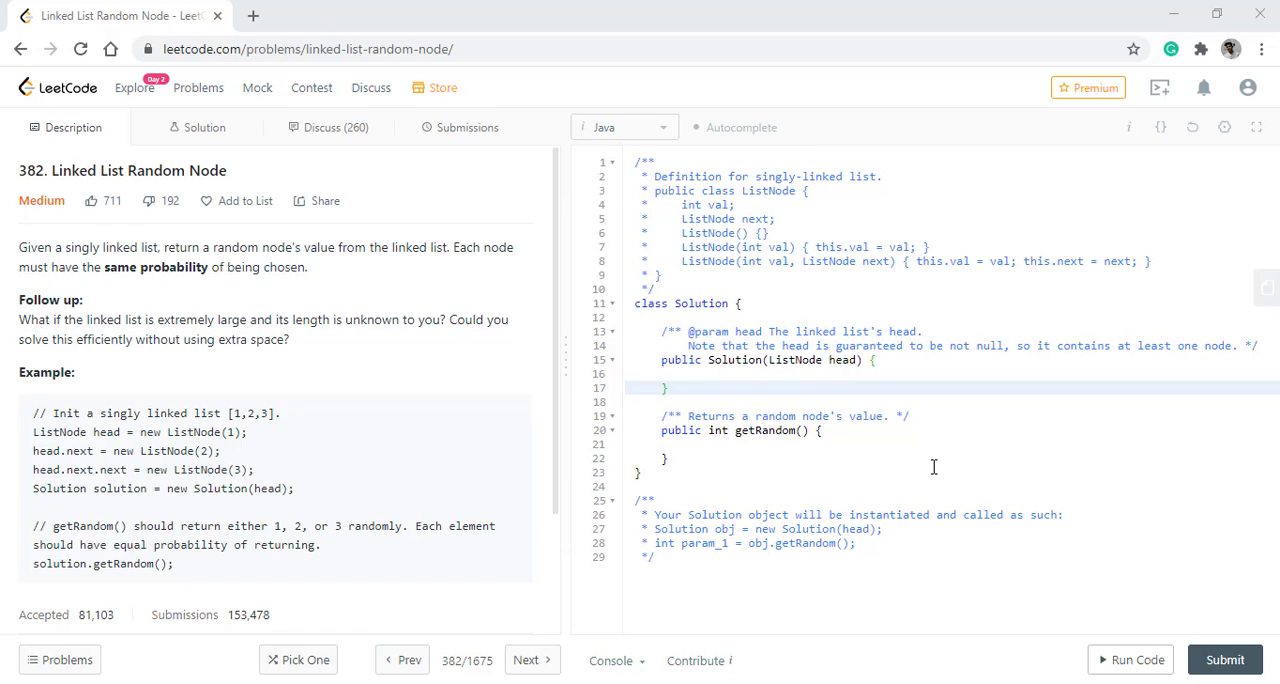
mouse_move(364, 424)
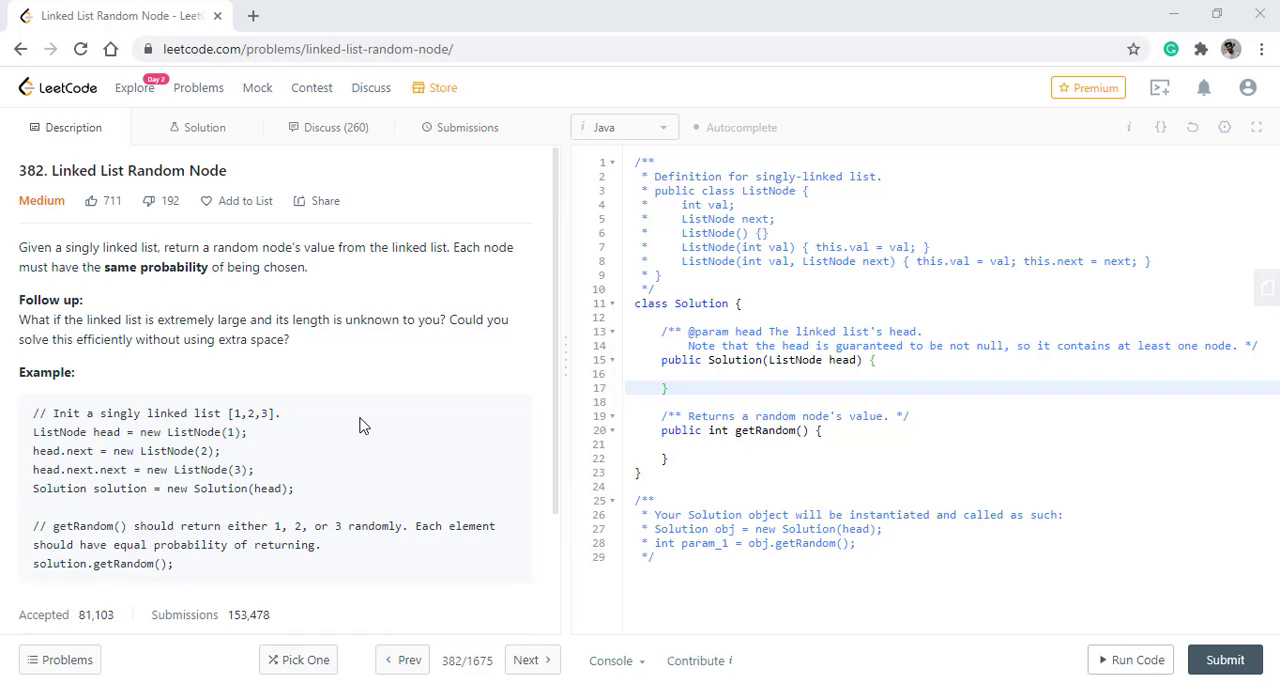
- Declare an ArrayList<Integer> arr and fill it in the constructor with a while(head!=null) loop over the list
text(A)
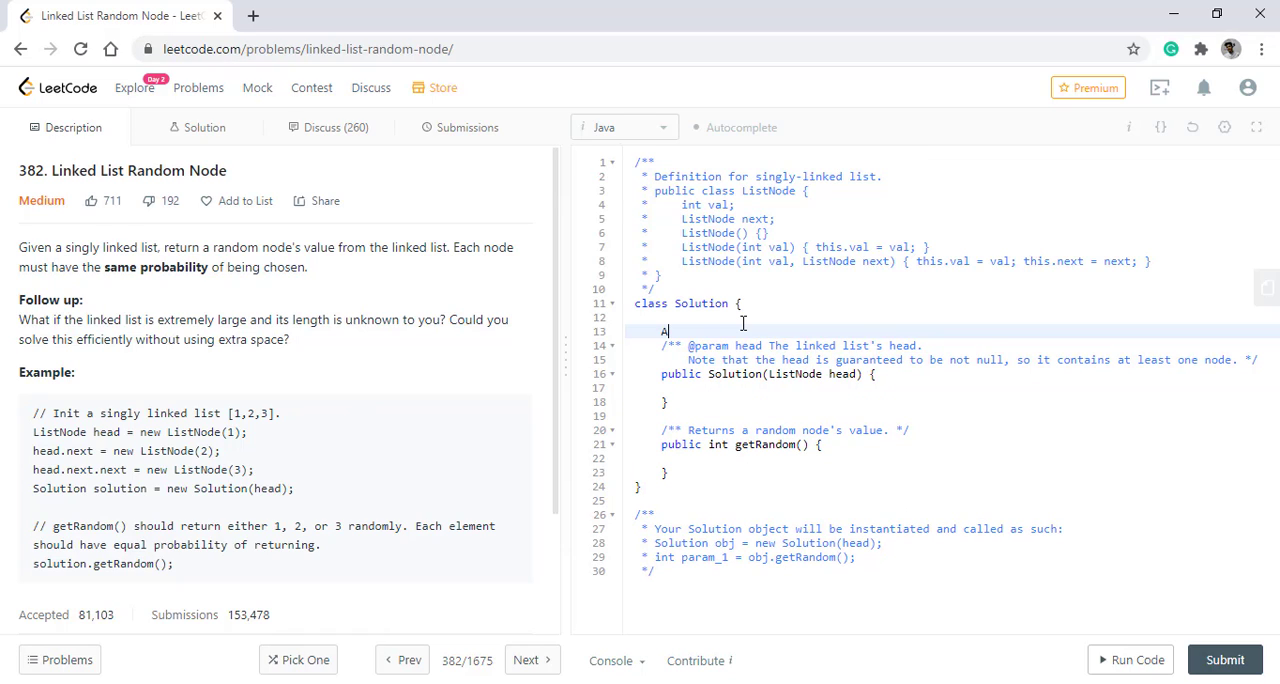
text(rrayList<)
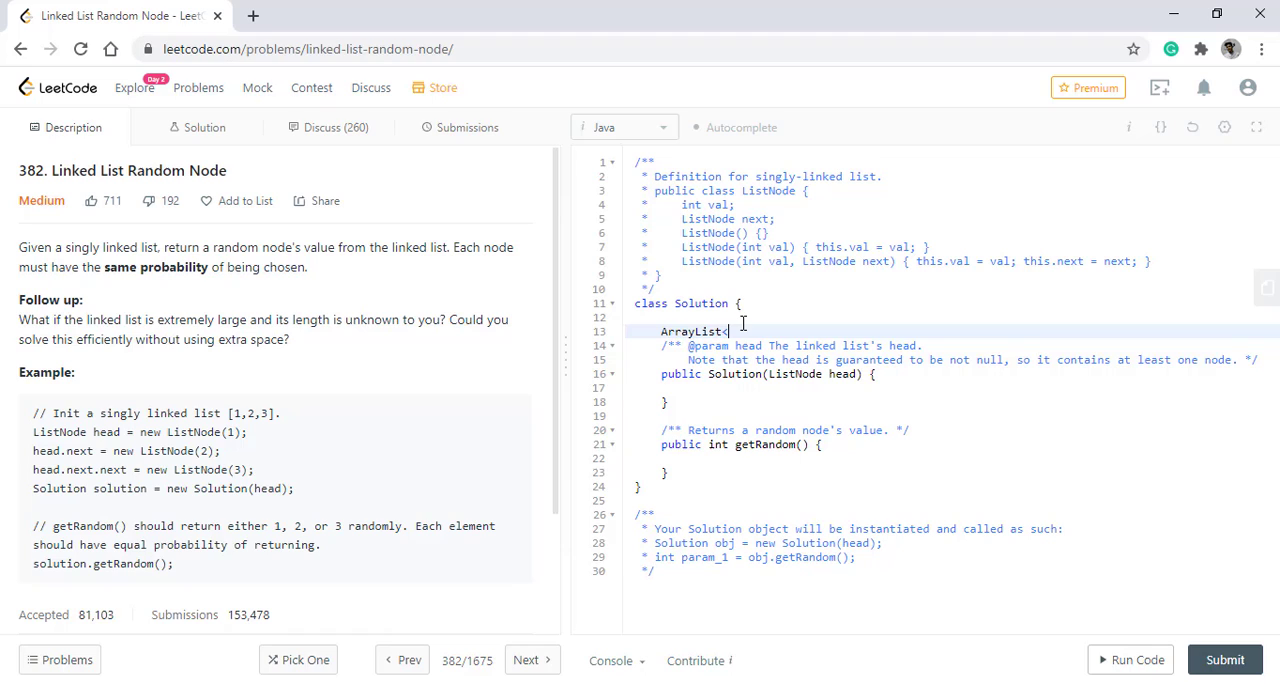
text(Integer> arr=new Array)
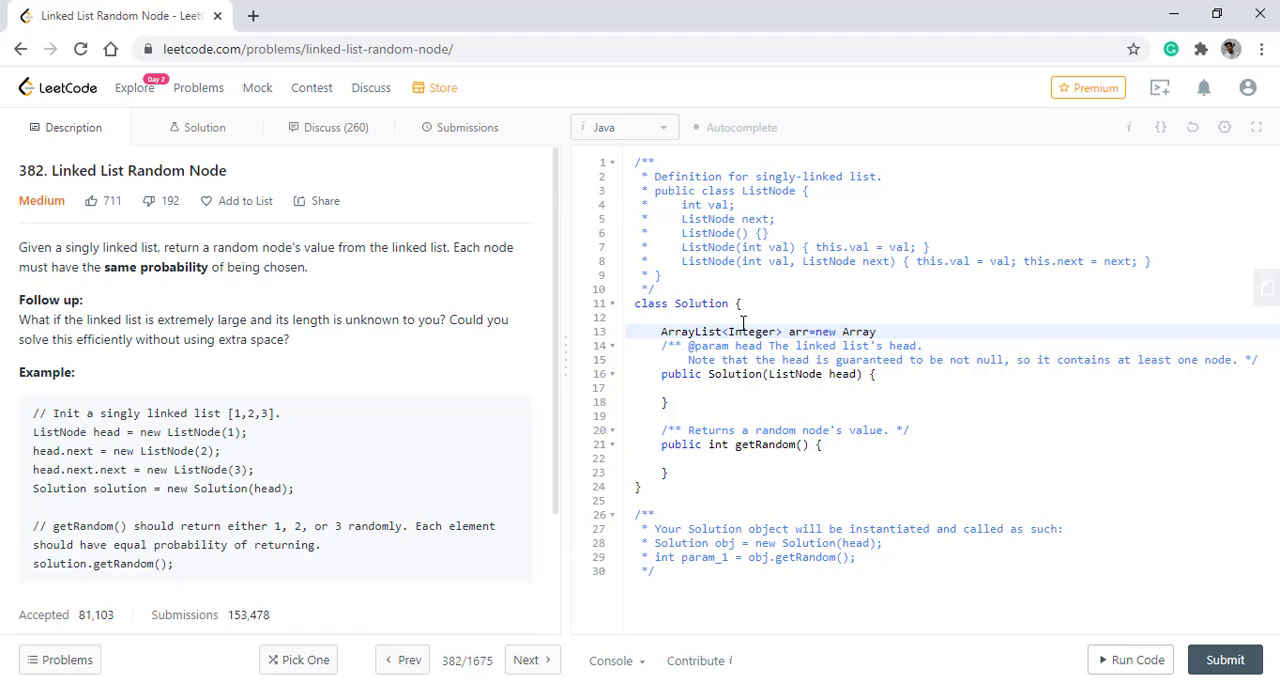
text(while)
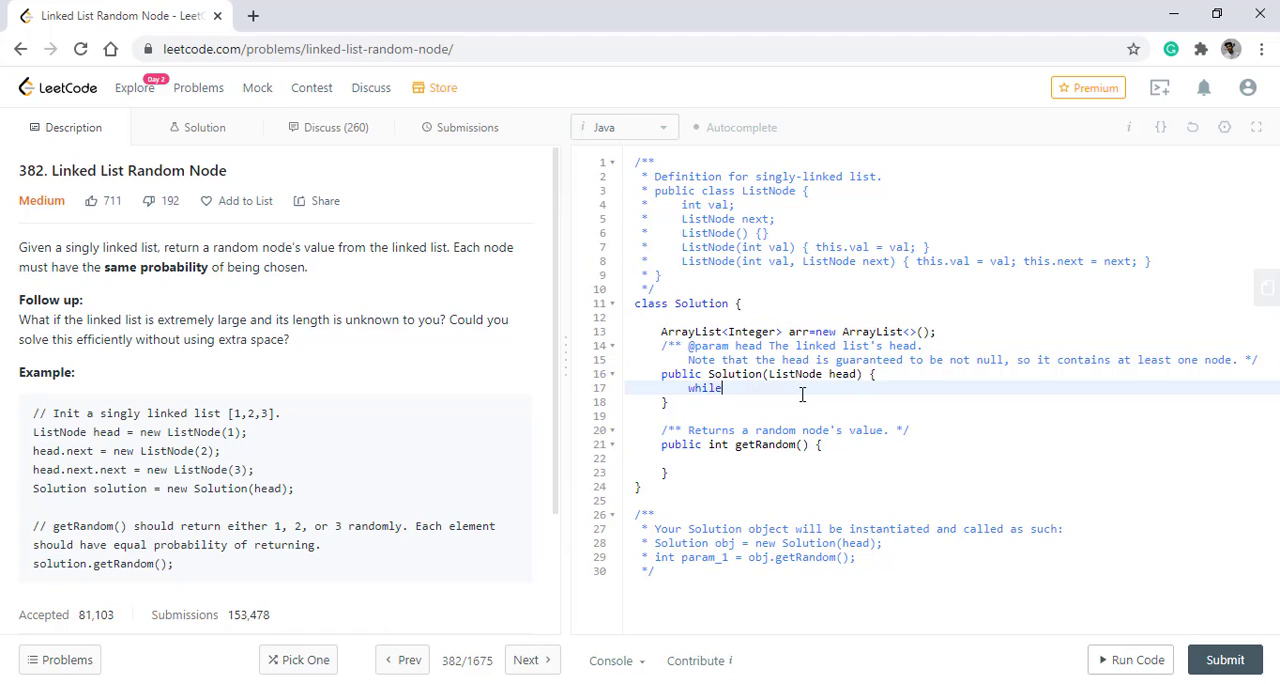
text((head))
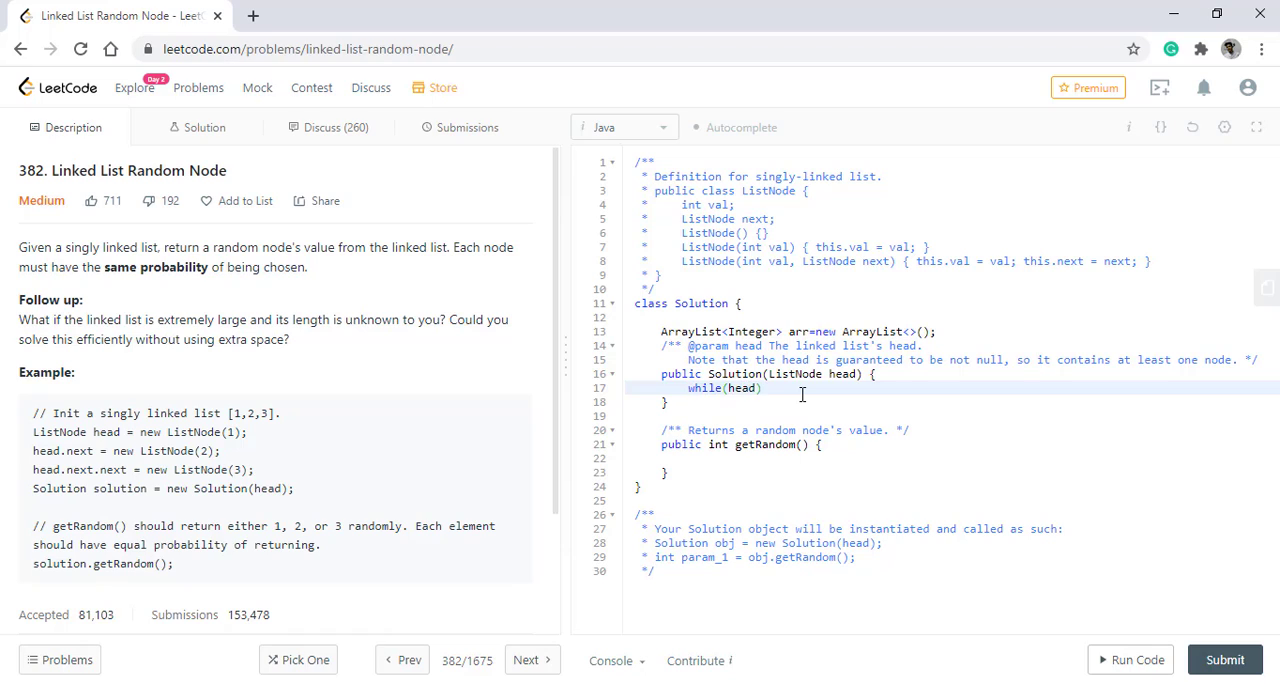
text(!=null)
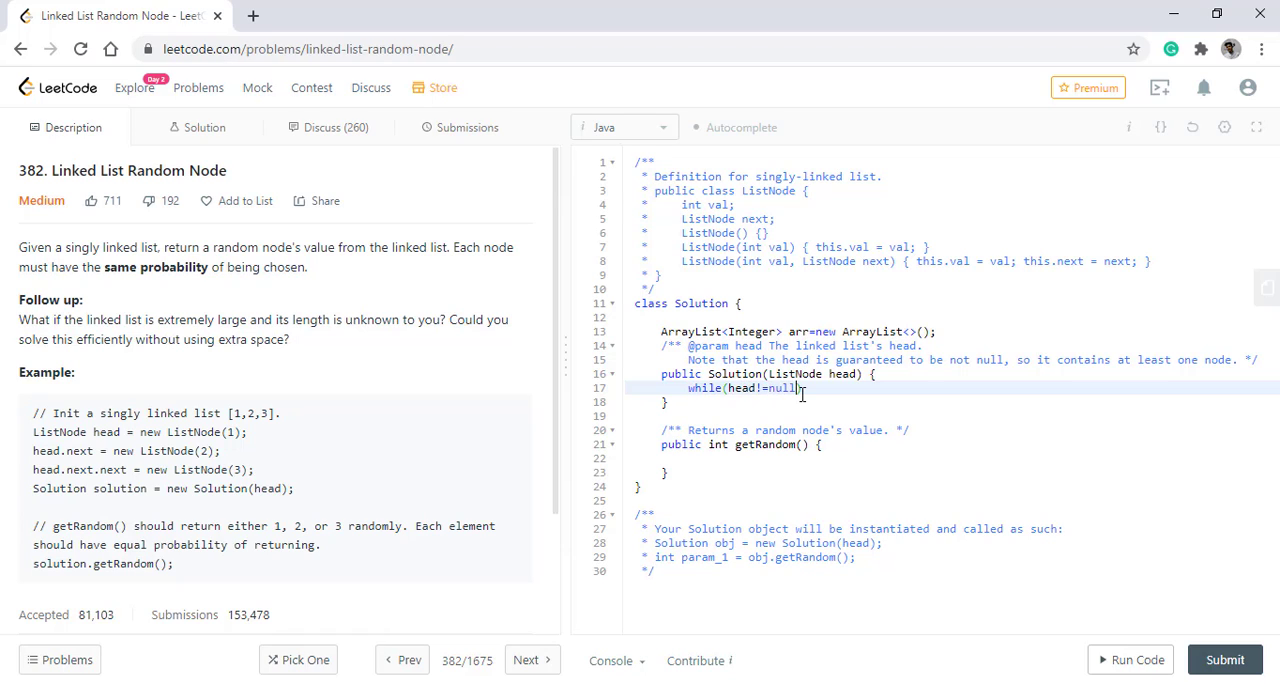
key(Enter)
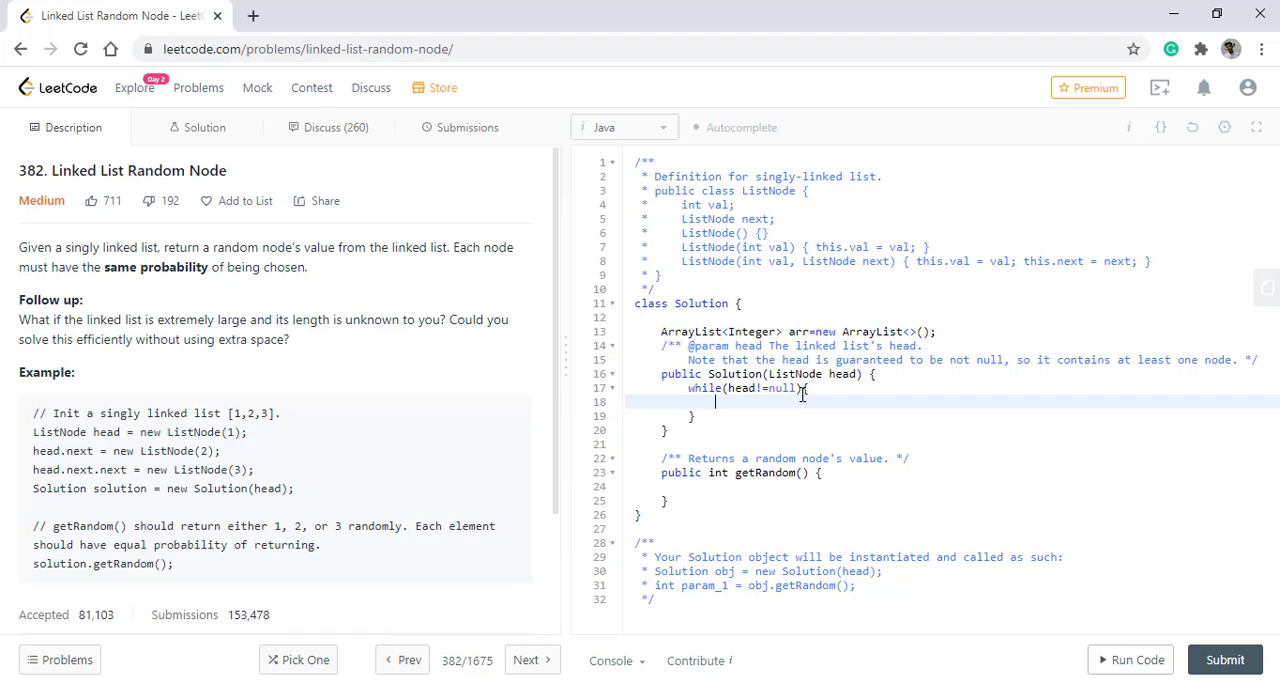
text(arrr.add(head.val);)
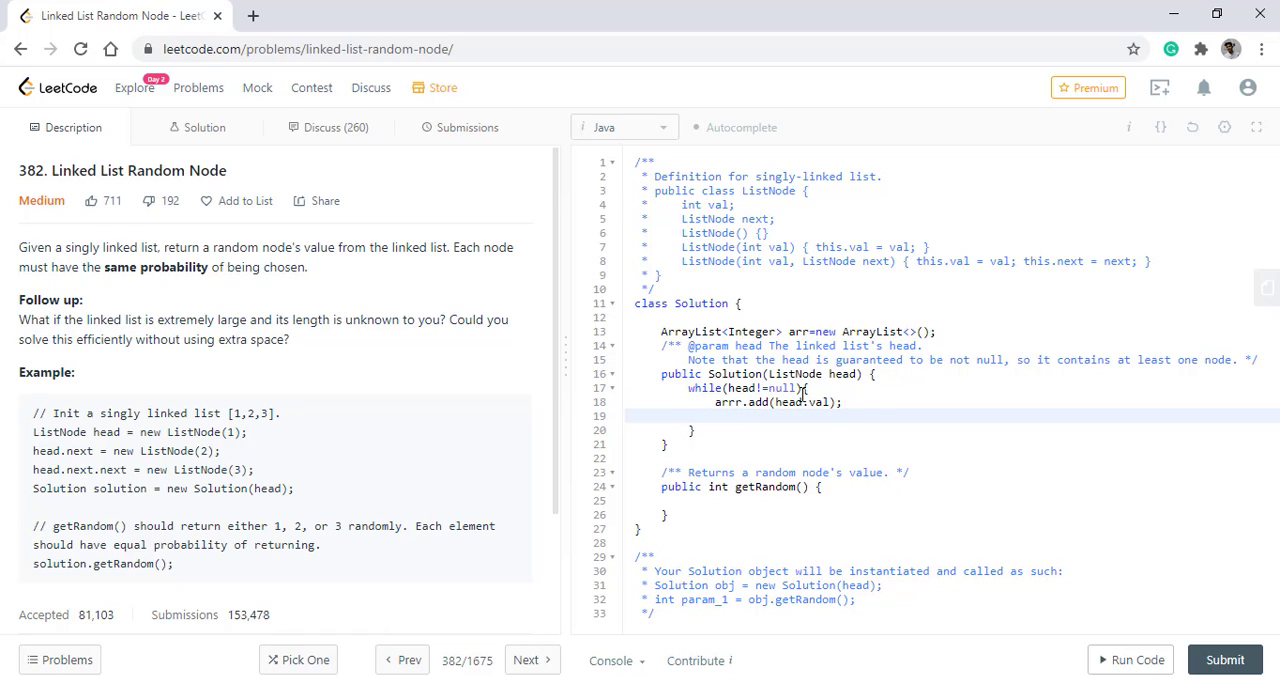
text(head=head.next;)
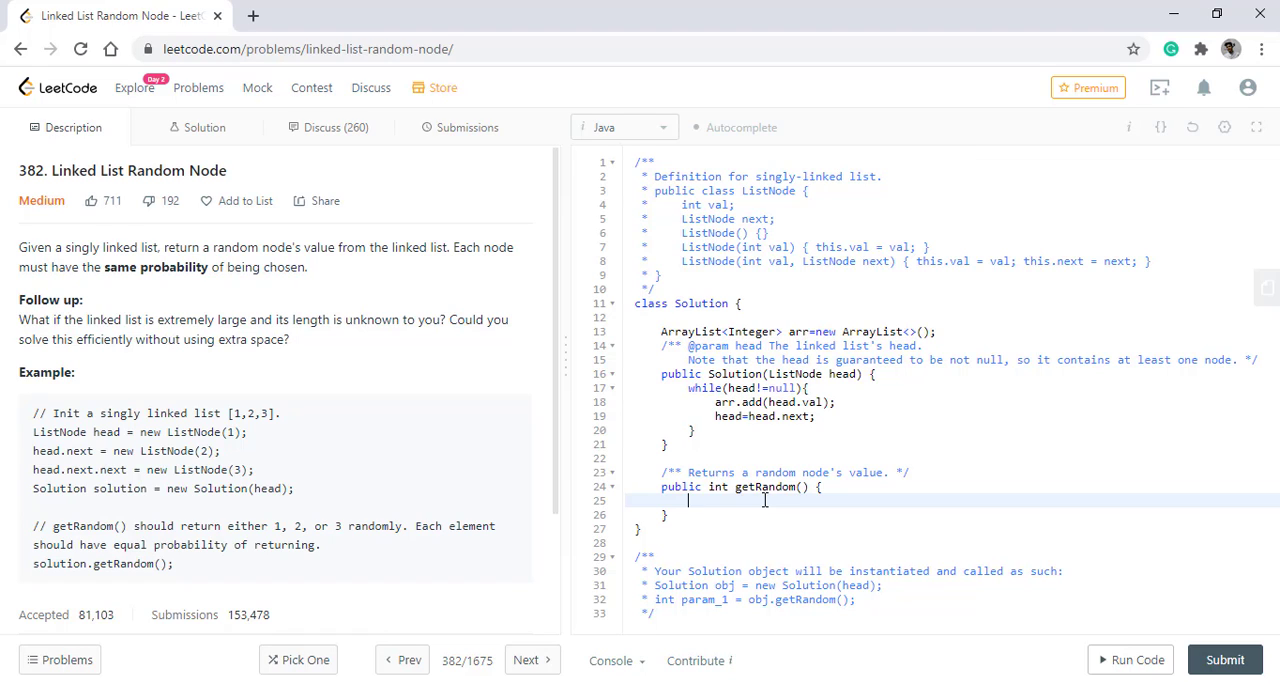
- Make getRandom return arr.get((int)(Math.random()*arr.size()))
text(return)
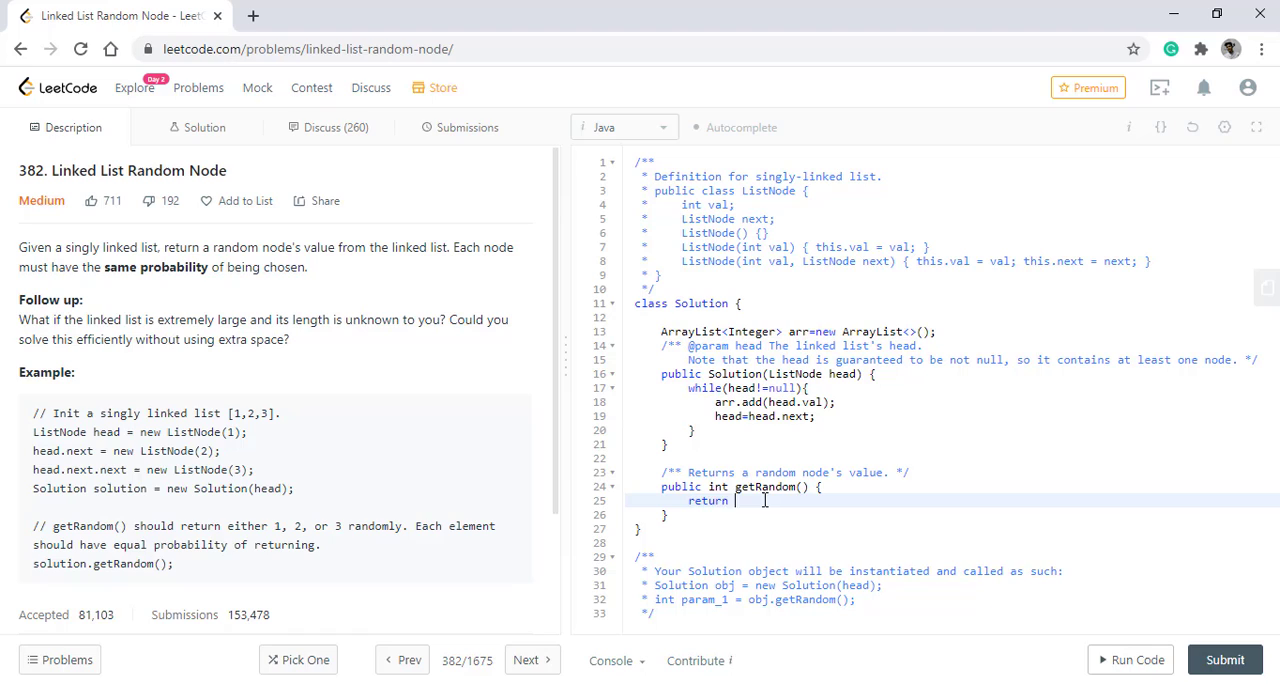
text(arr.get()
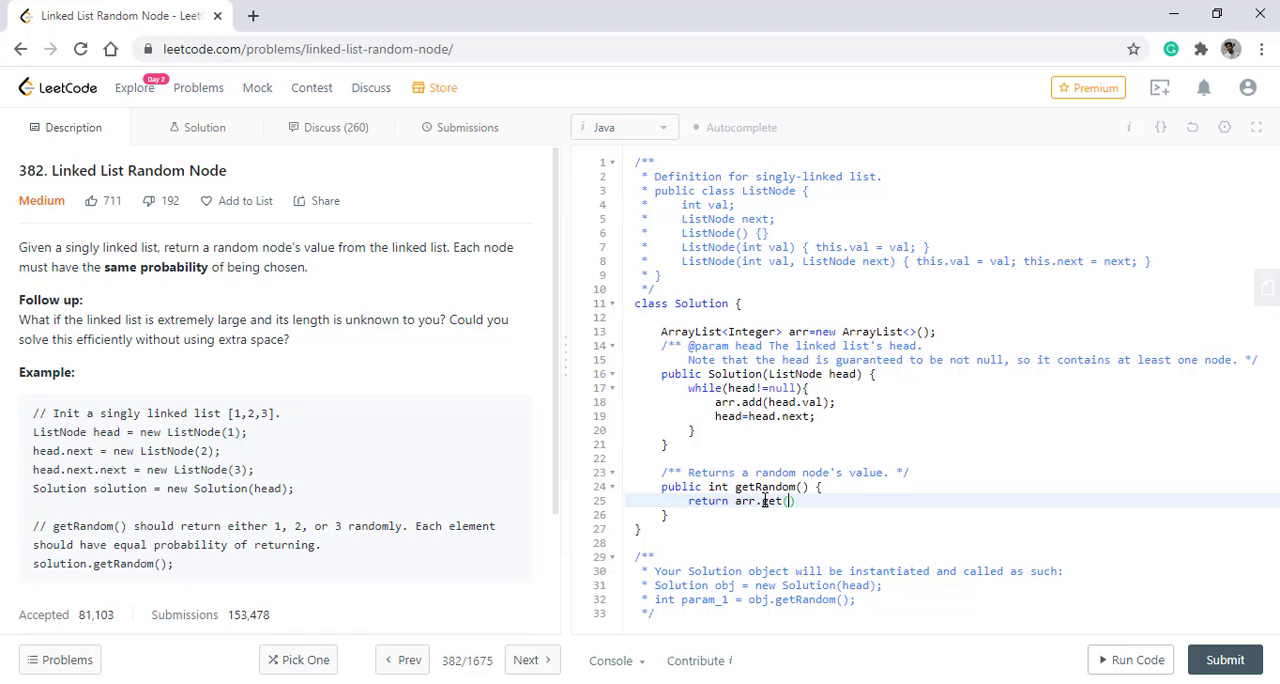
text(Math.random()
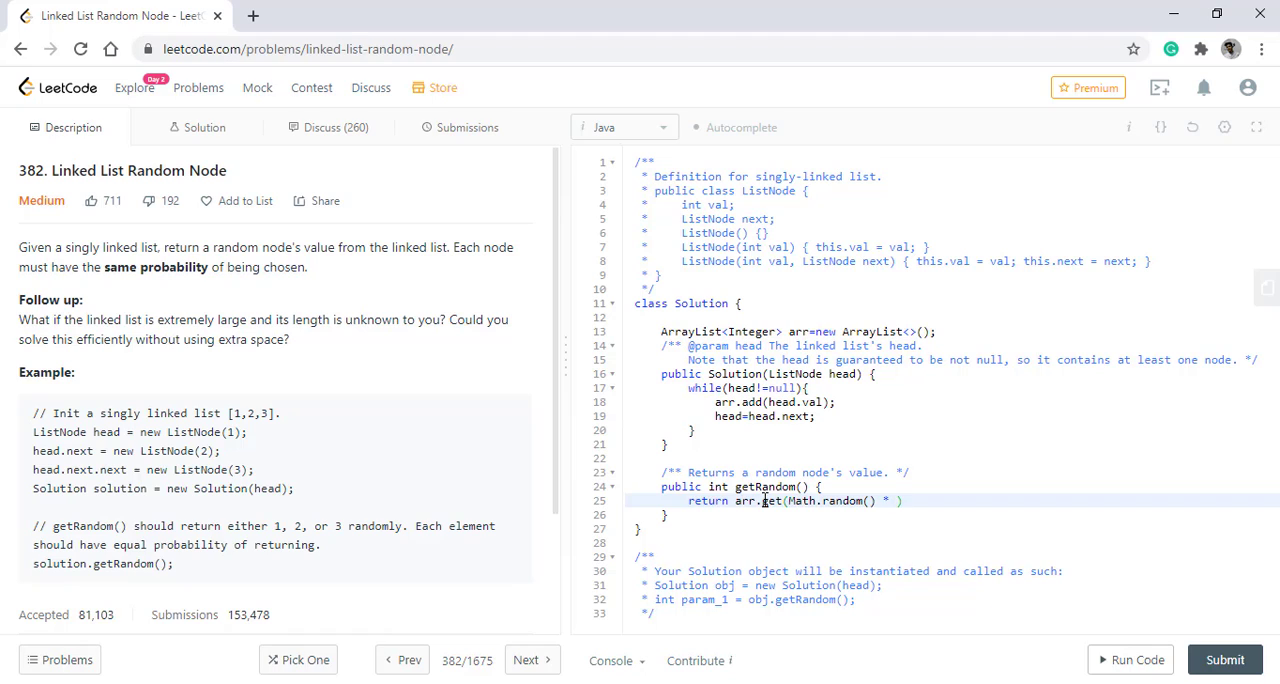
text(arr.size());)
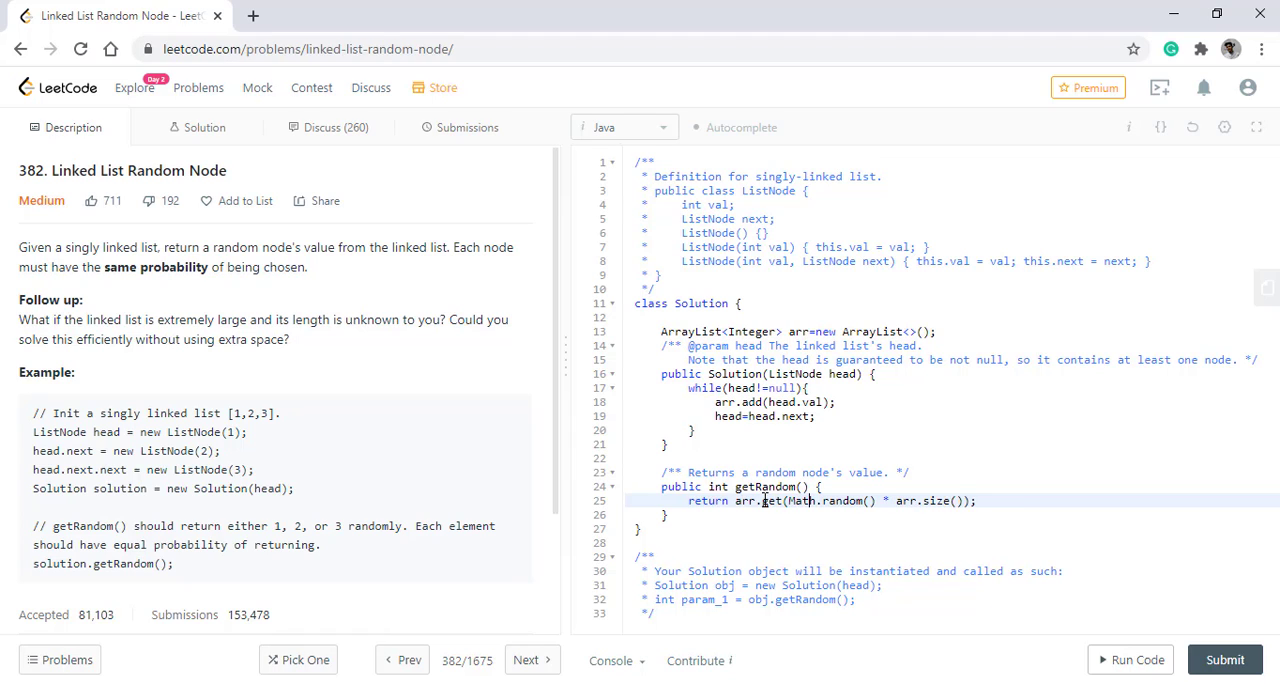
text((int))
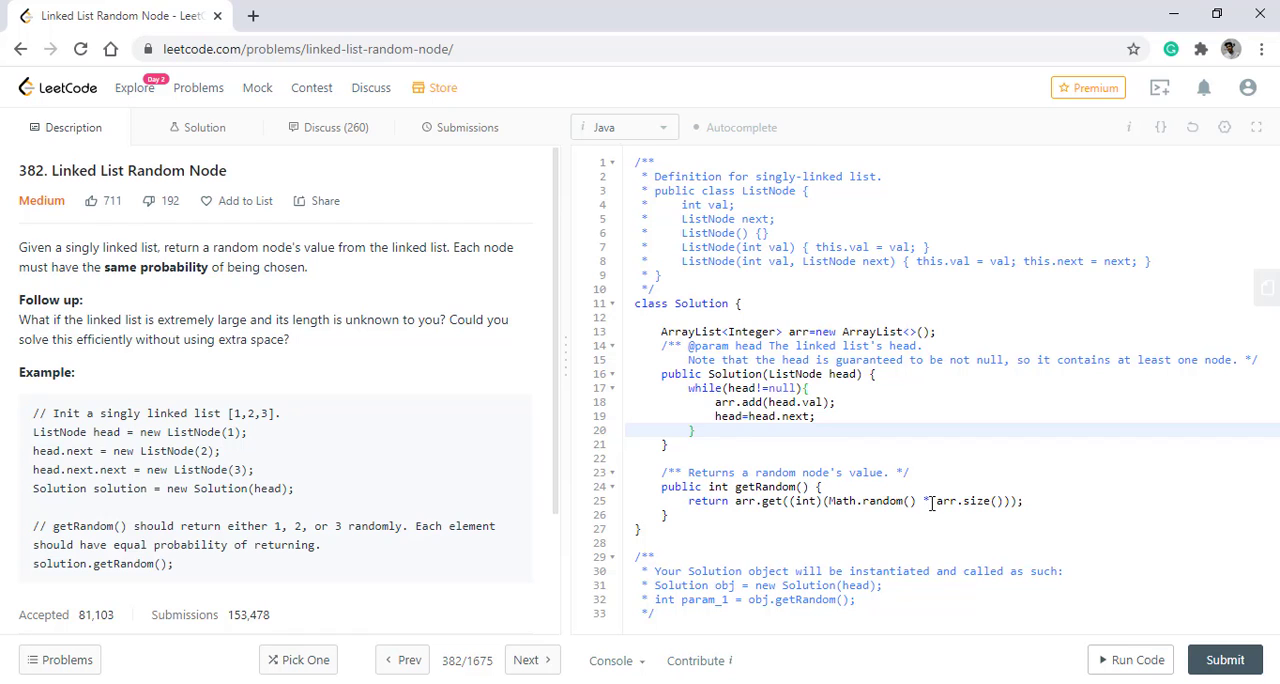
- Run the ArrayList solution on the sample test, then submit it for judging
click(1130, 660)
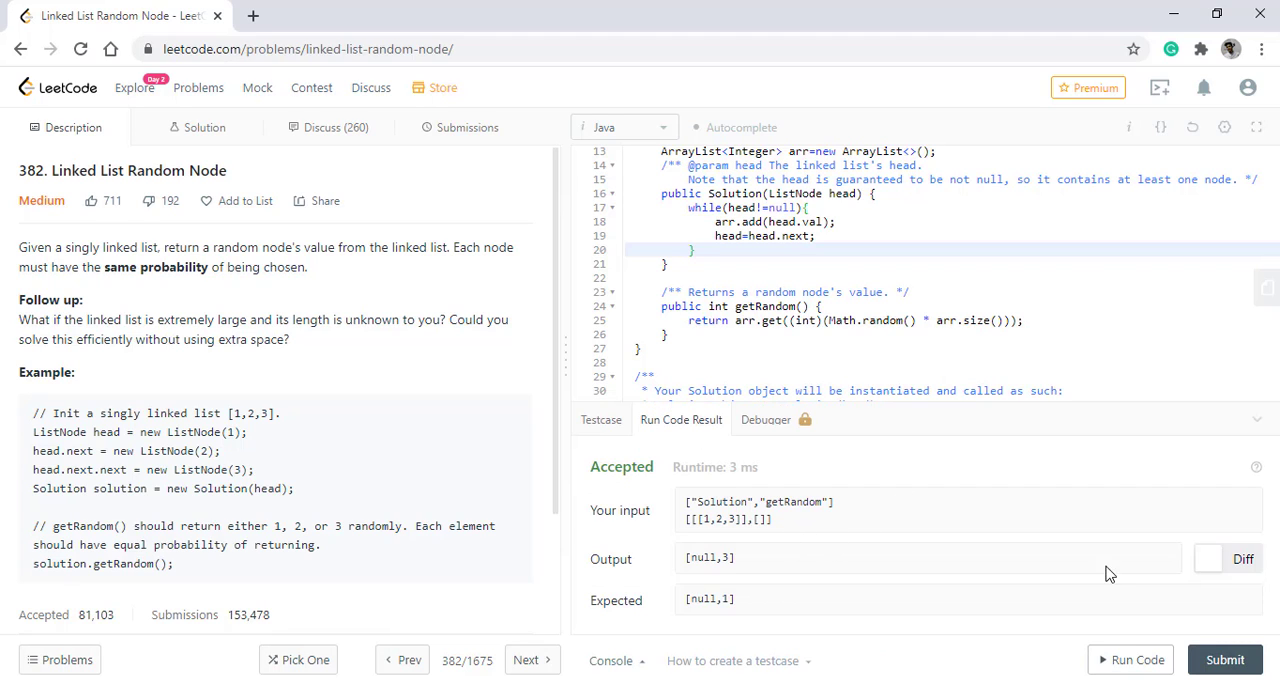
click(1228, 660)
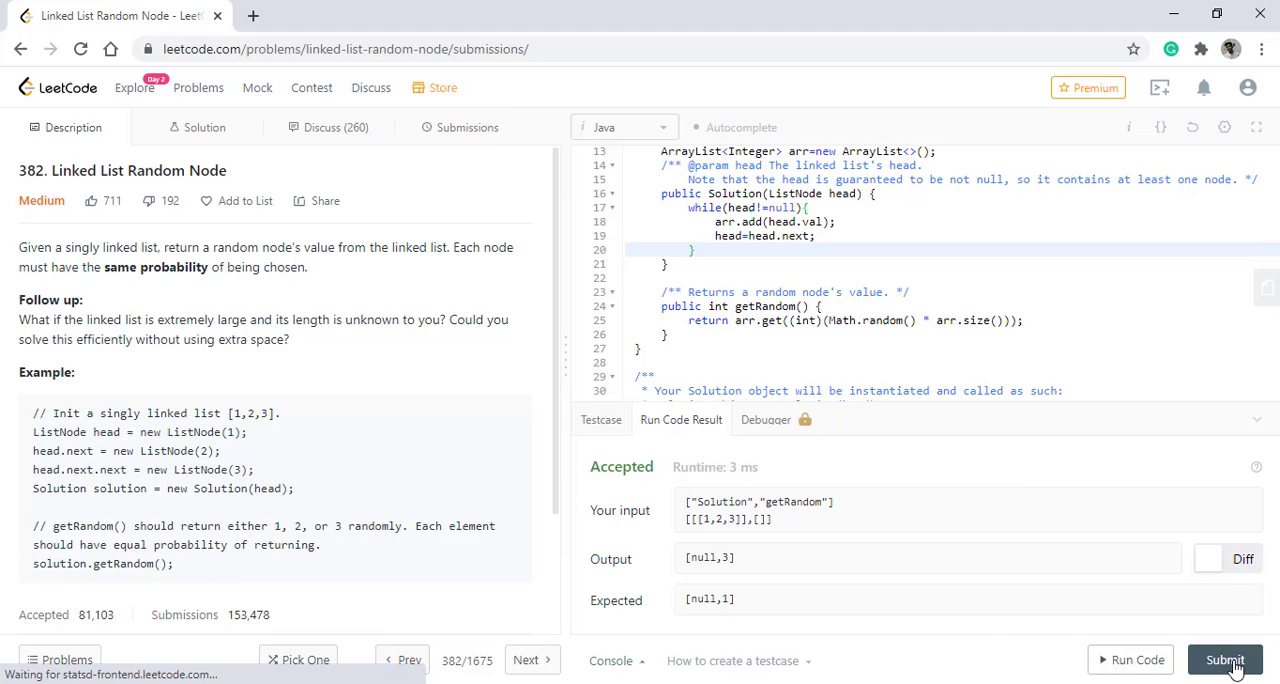
click(1230, 660)
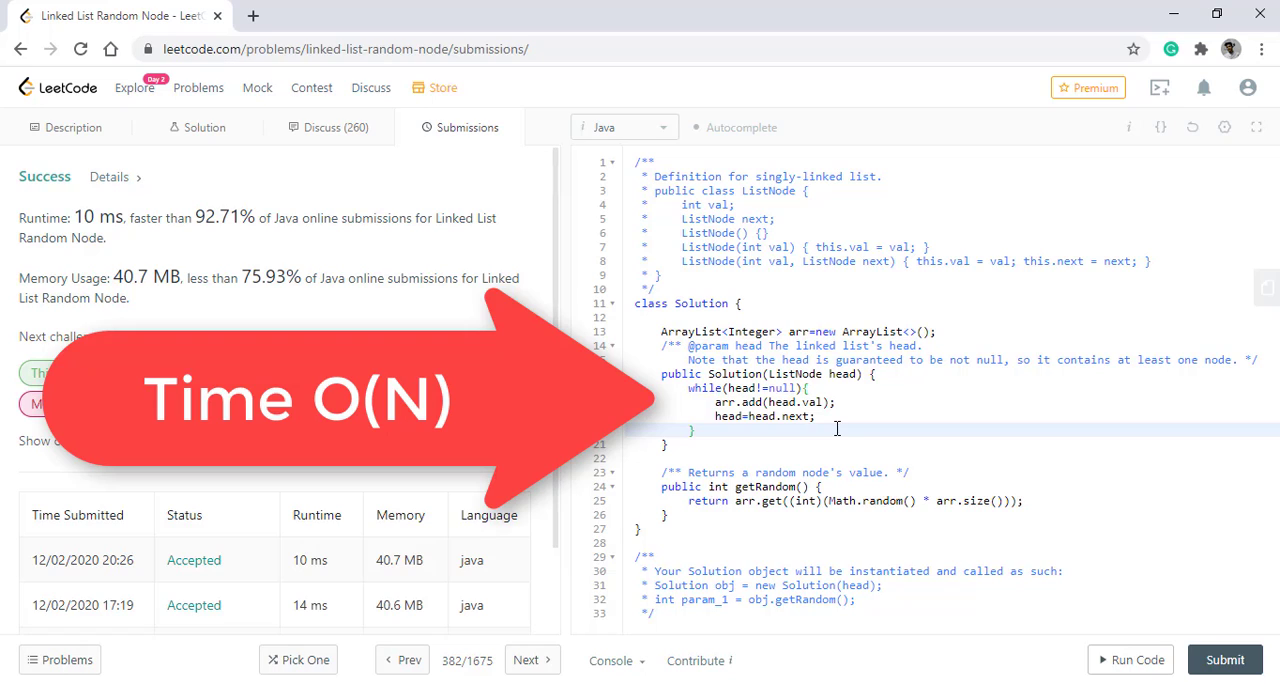
mouse_move(662, 380)
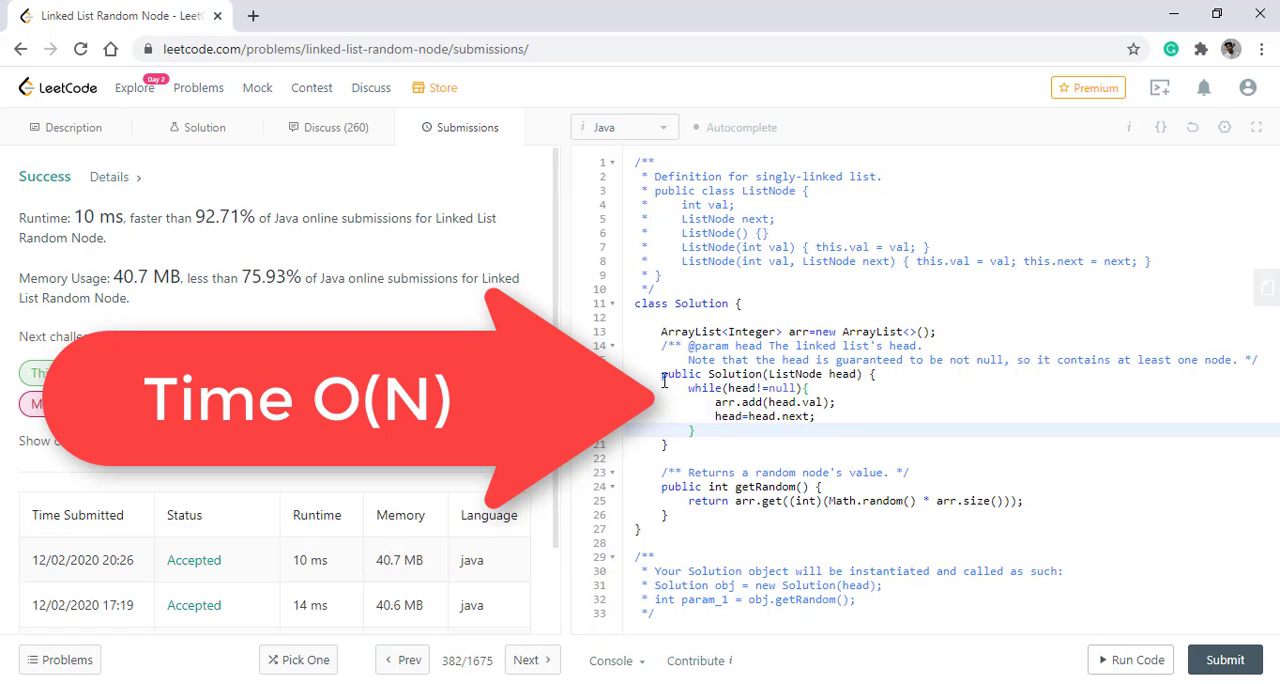
- Highlight the getRandom return statement while reviewing the accepted submission's results
drag(660, 372, 826, 428)
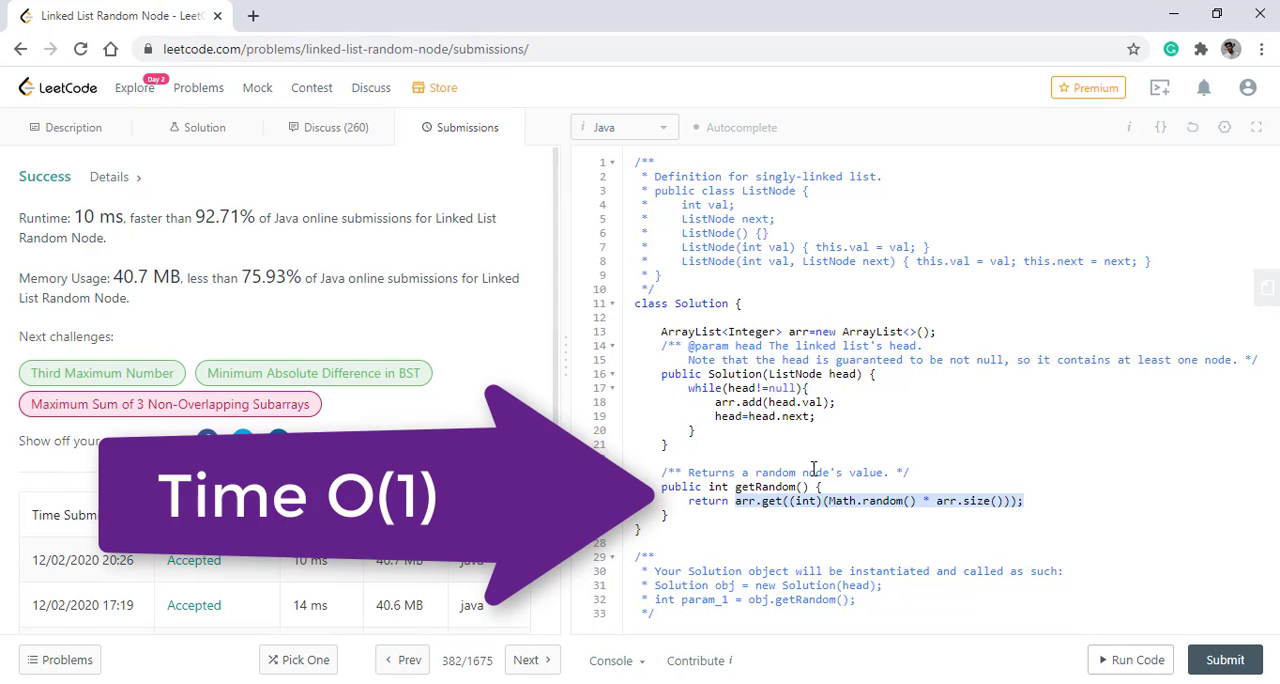
mouse_move(836, 448)
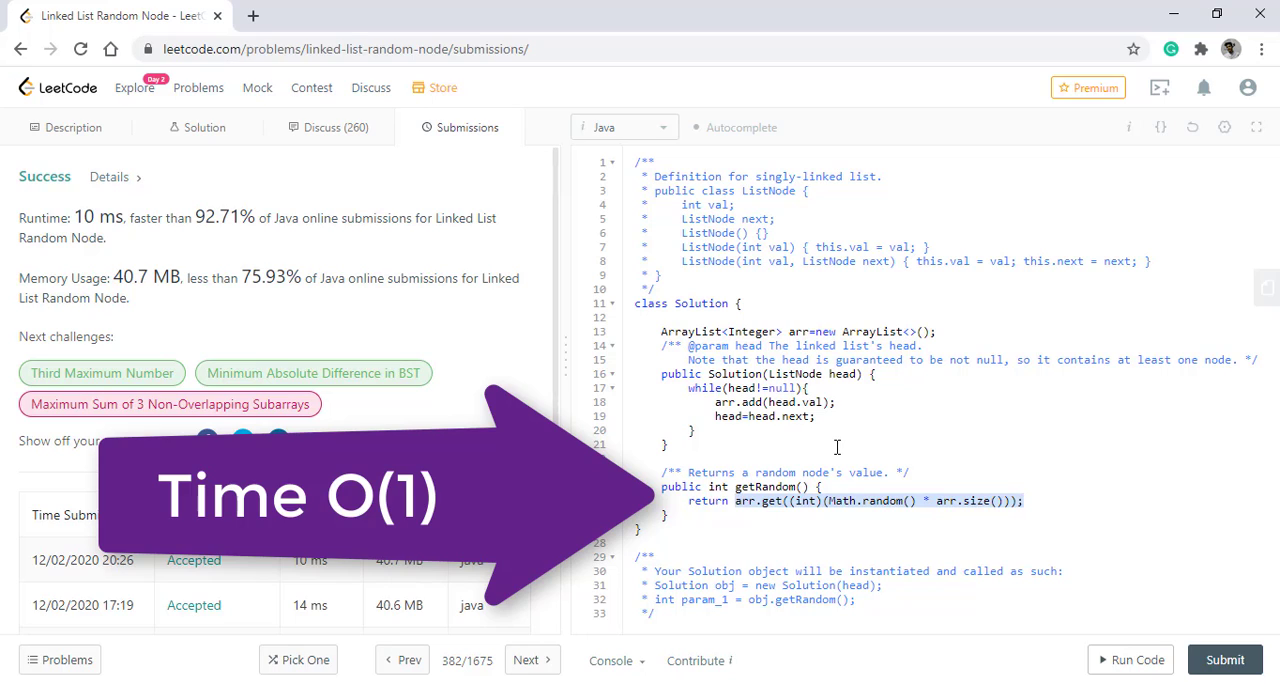
mouse_move(736, 486)
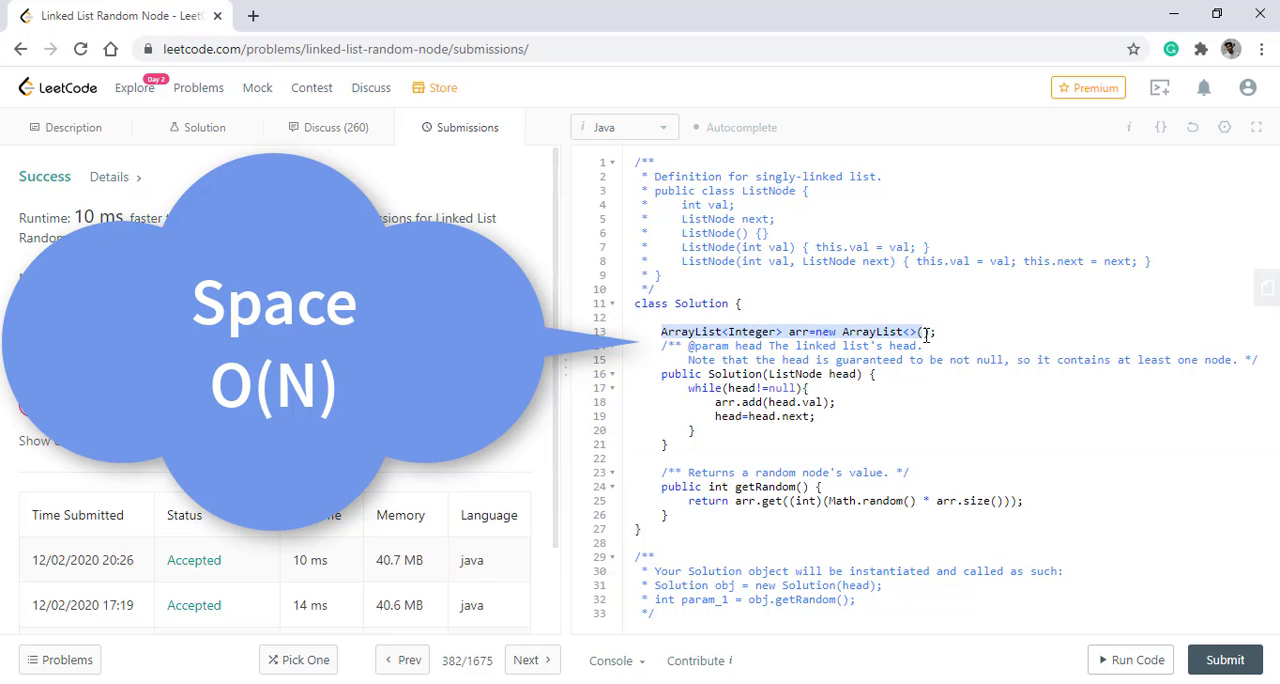
- Return to the problem description and request a reset of the code to the default template
click(72, 128)
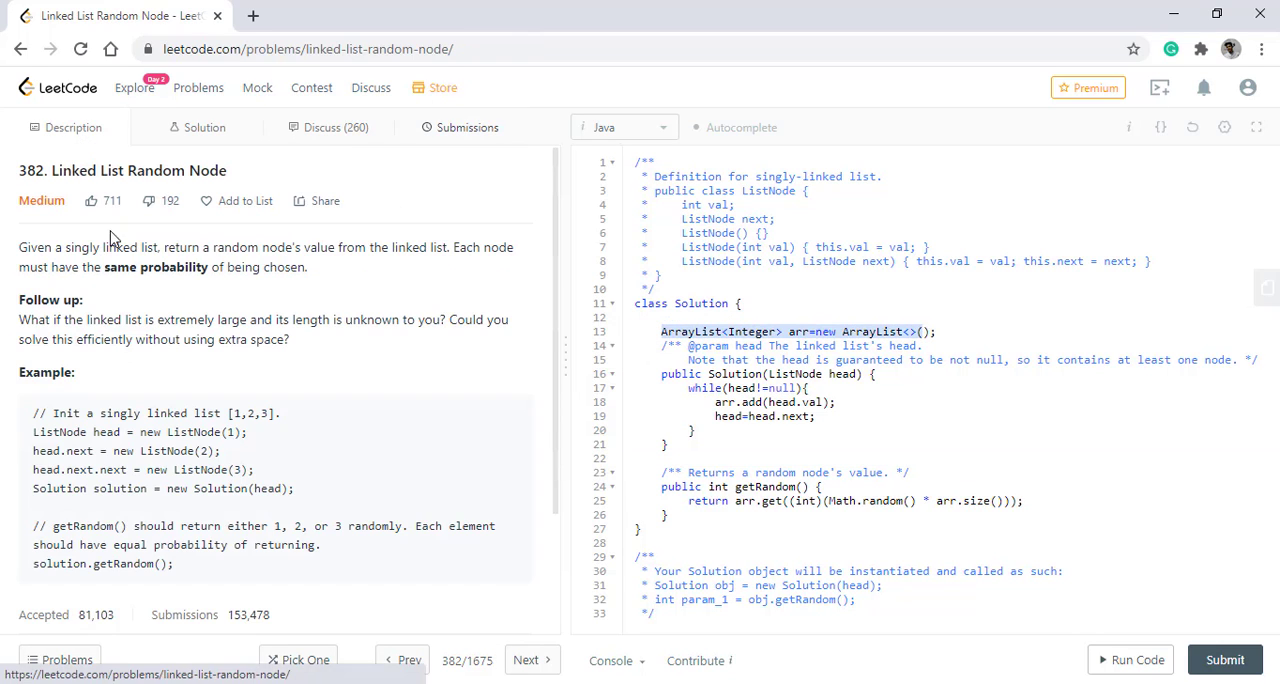
mouse_move(144, 376)
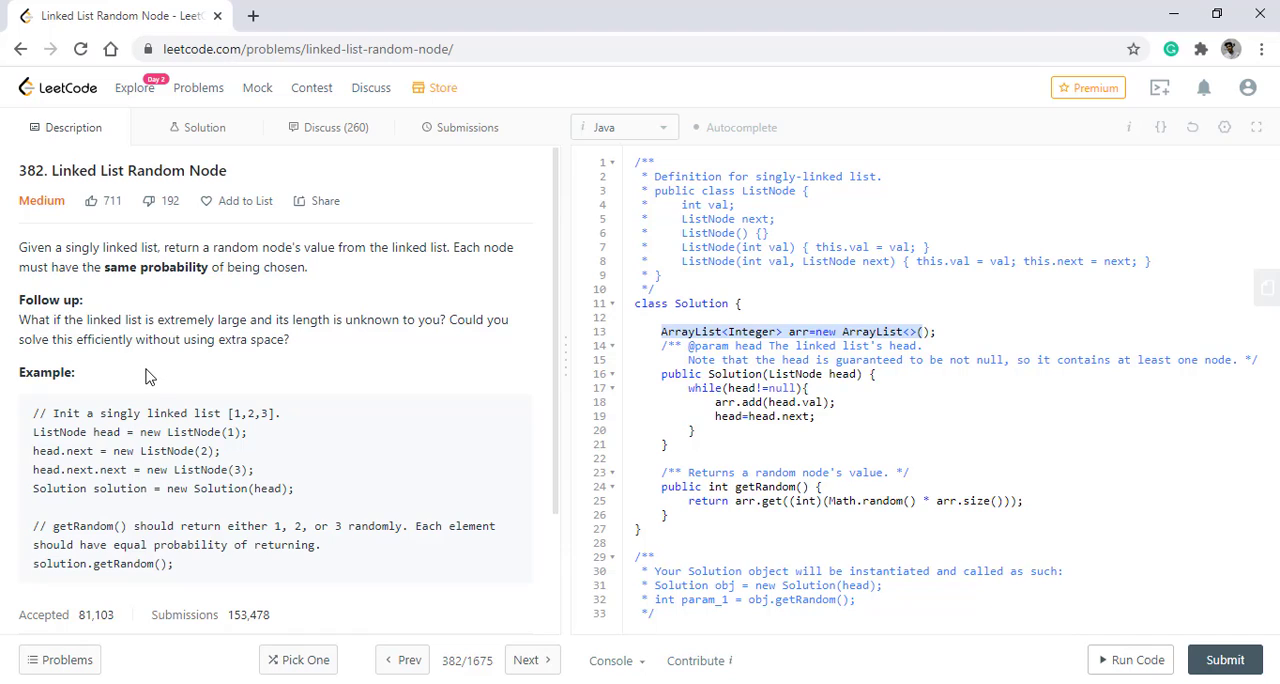
mouse_move(336, 340)
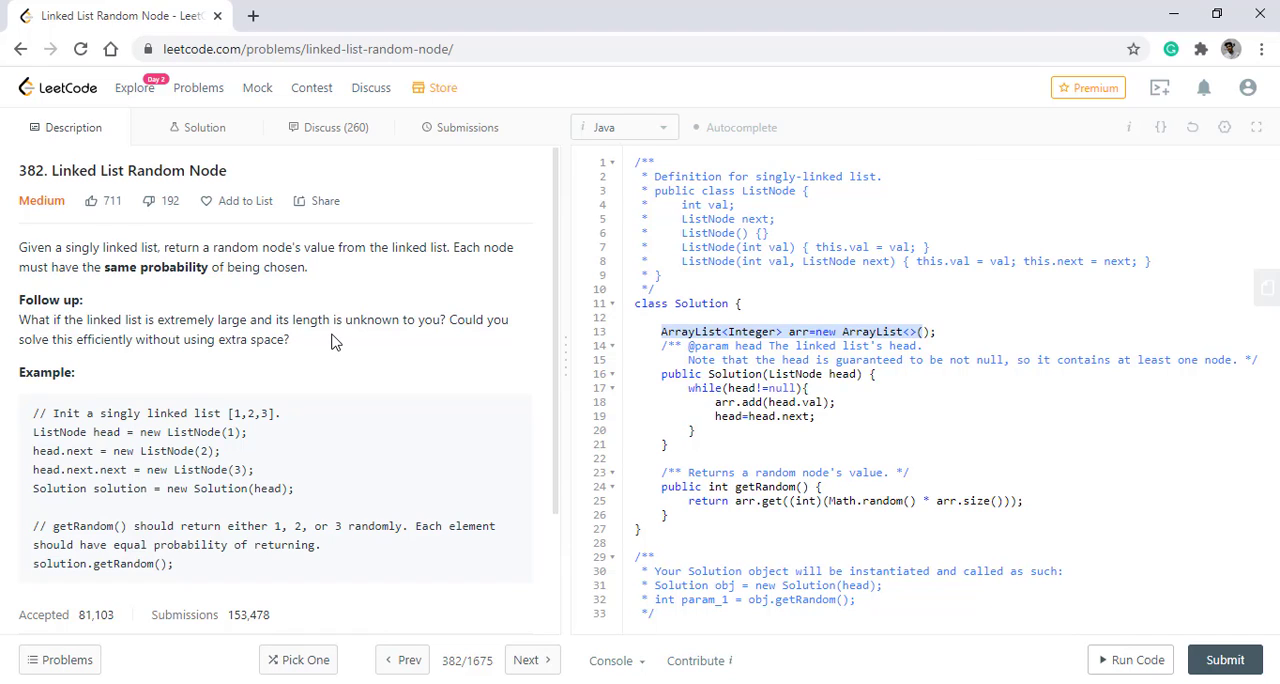
mouse_move(344, 344)
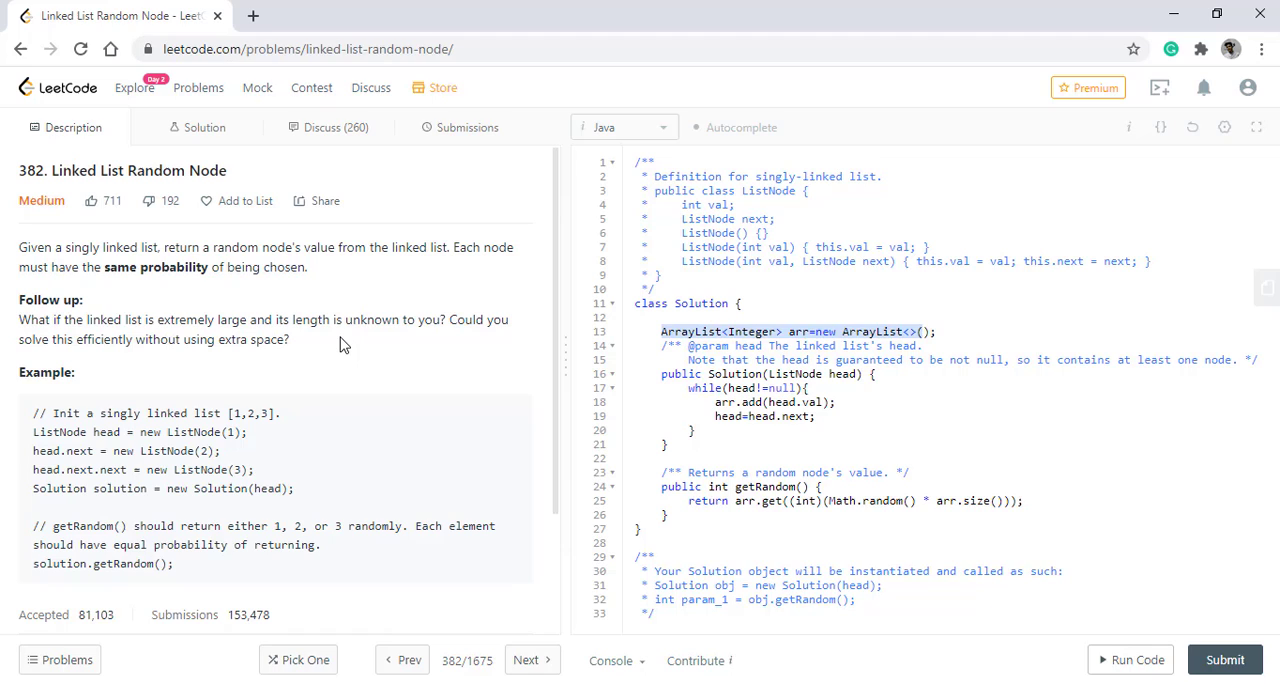
mouse_move(1040, 320)
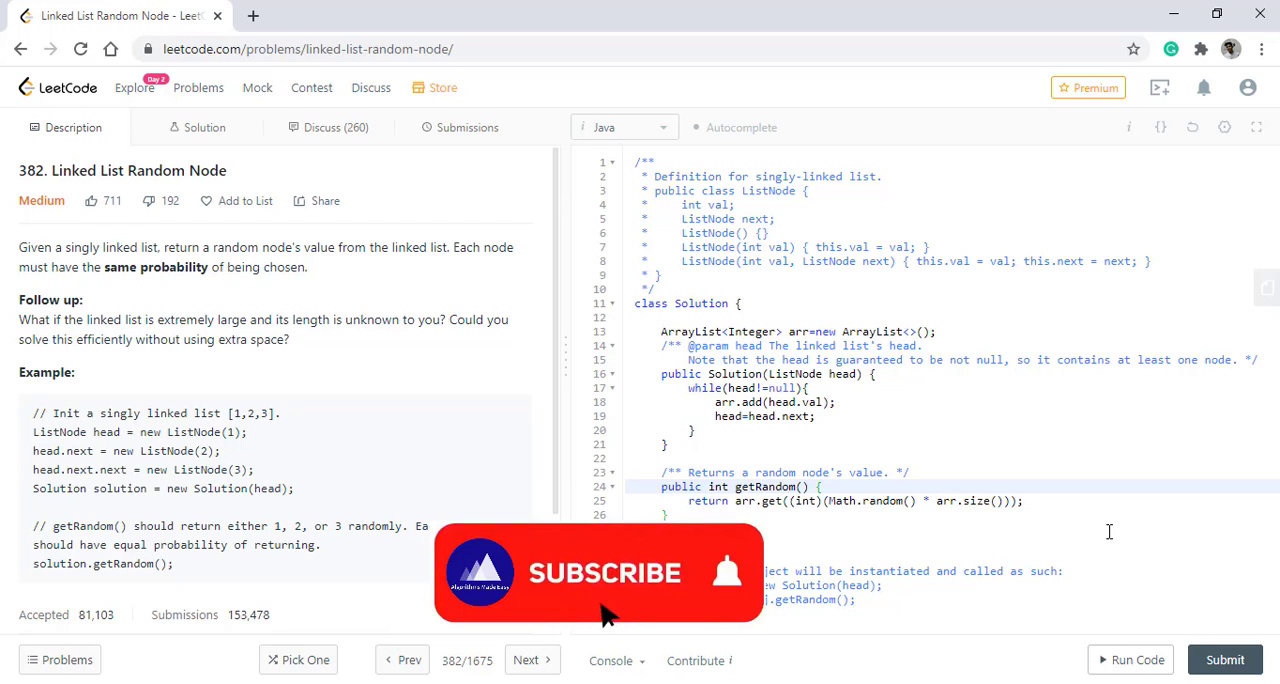
click(604, 572)
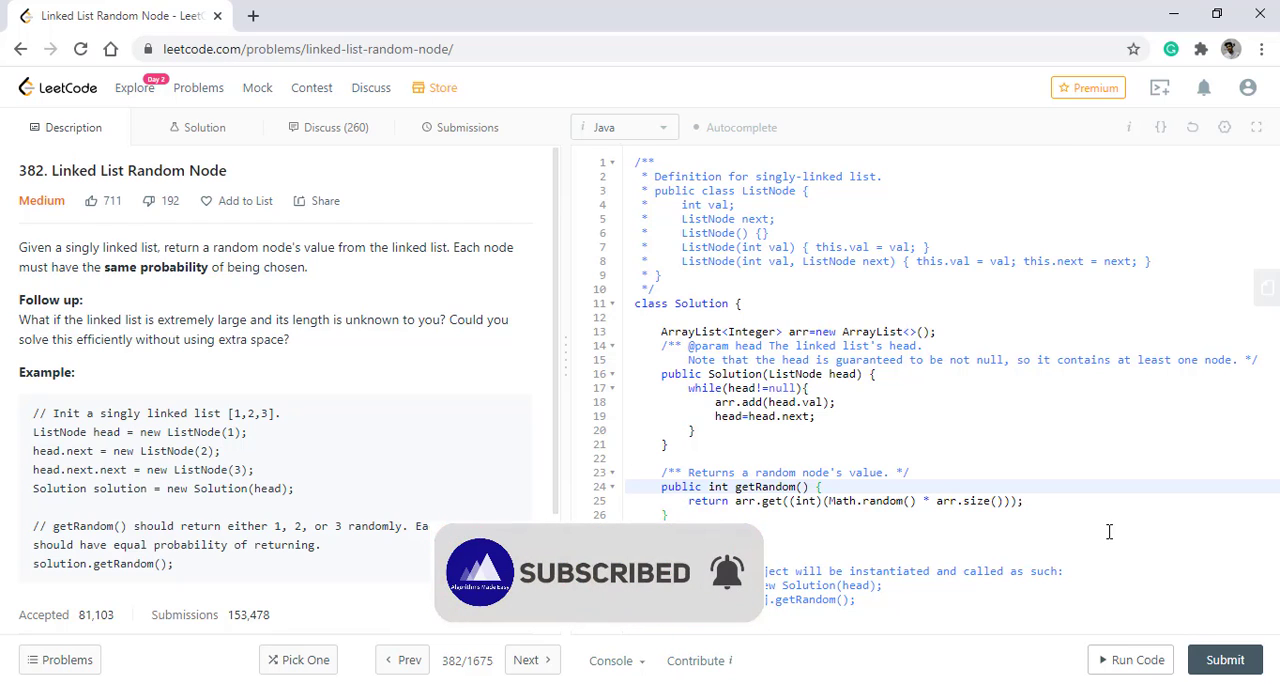
click(1224, 128)
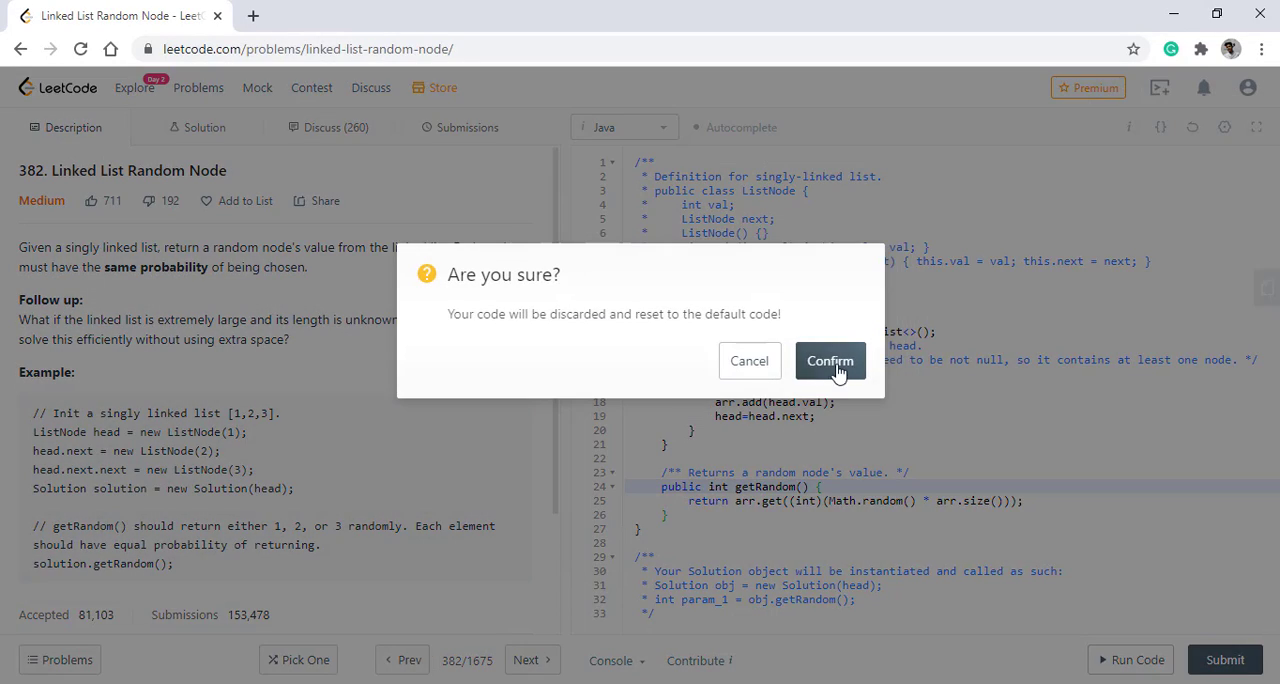
- Confirm the code reset, then in getRandom declare ListNode curr=head and int i=1
click(830, 360)
text(L)
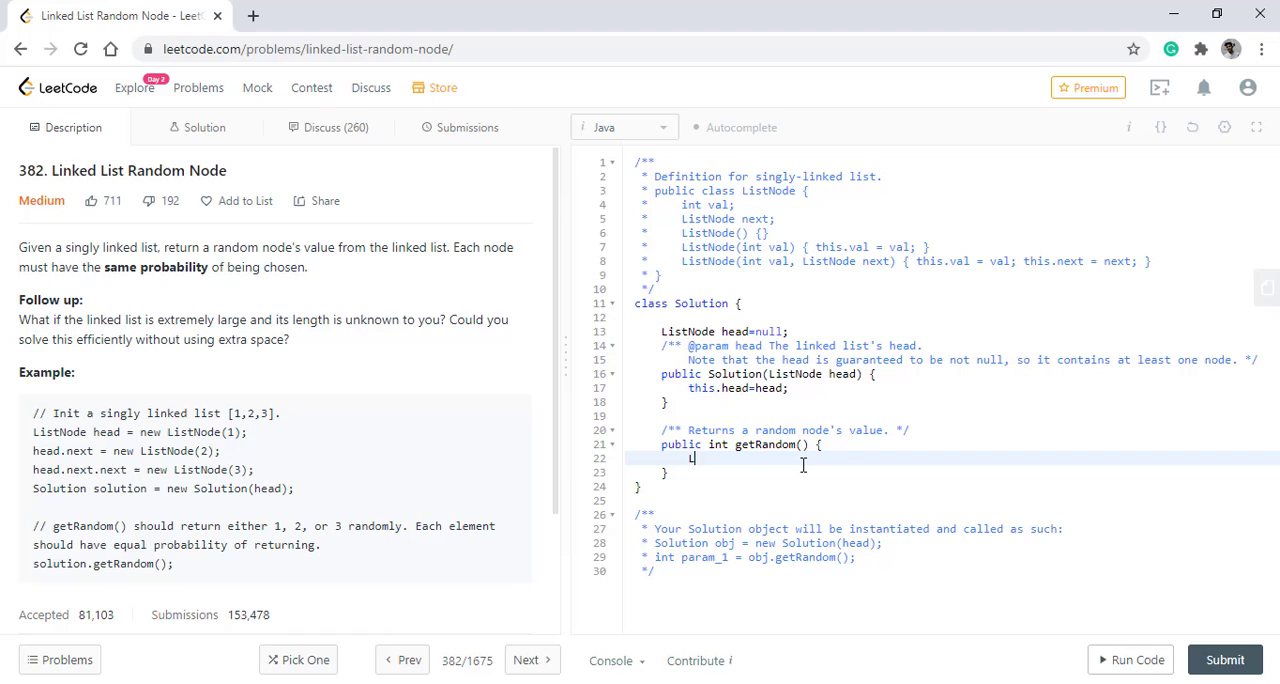
text(istNode cu)
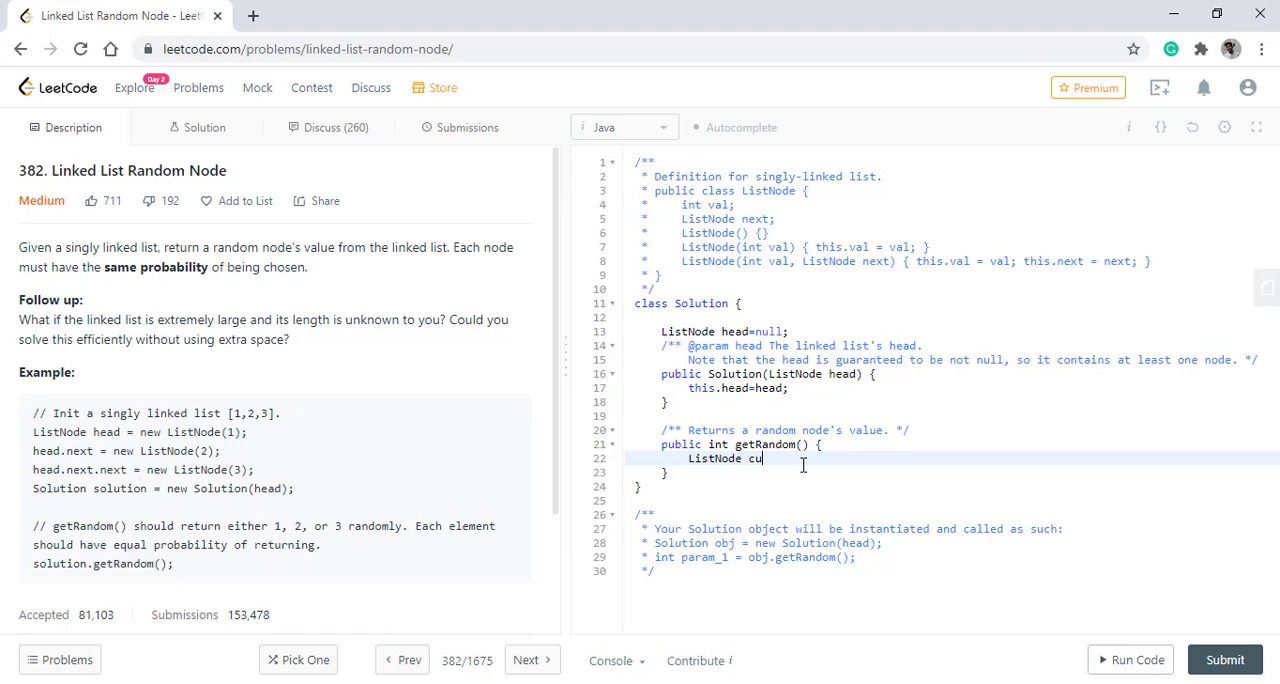
text(rr=)
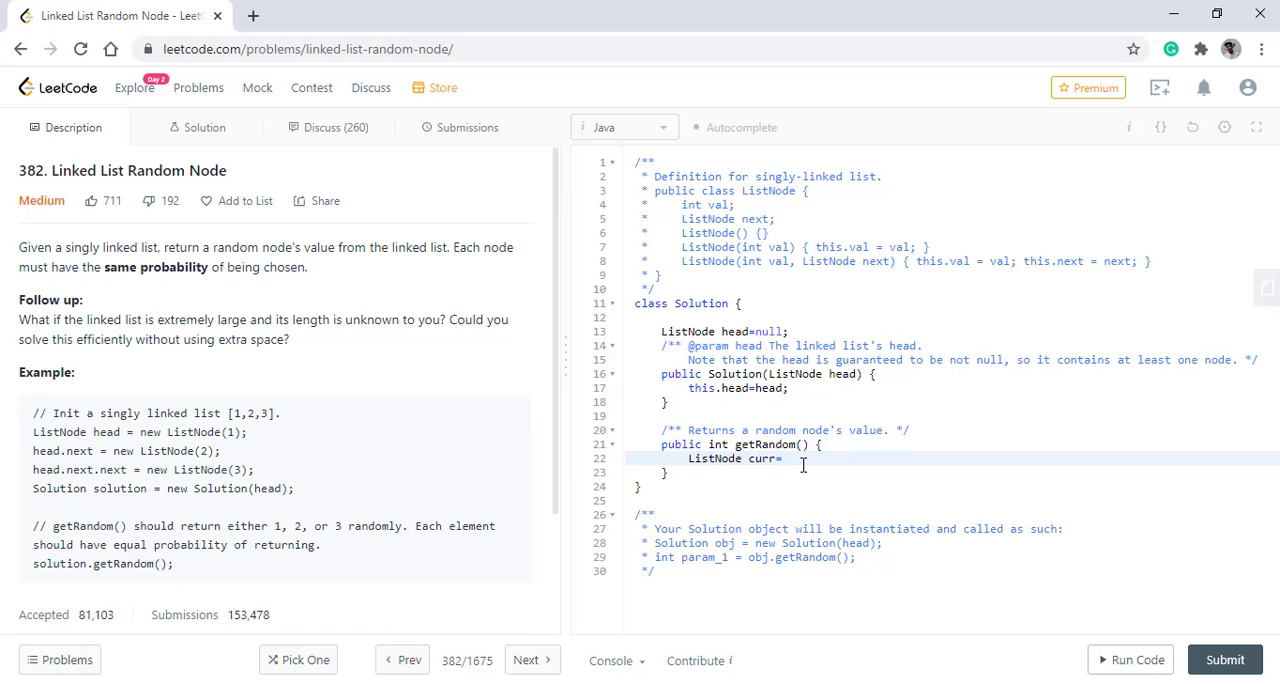
text(head;)
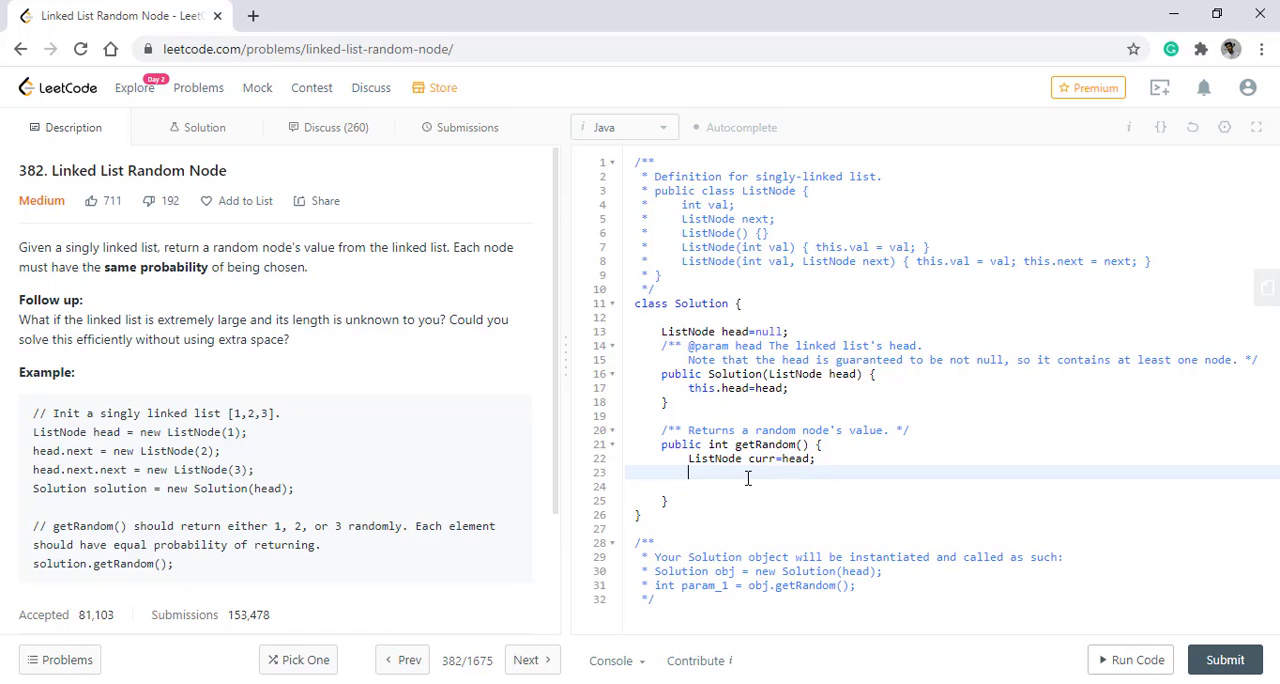
text(int i=1;)
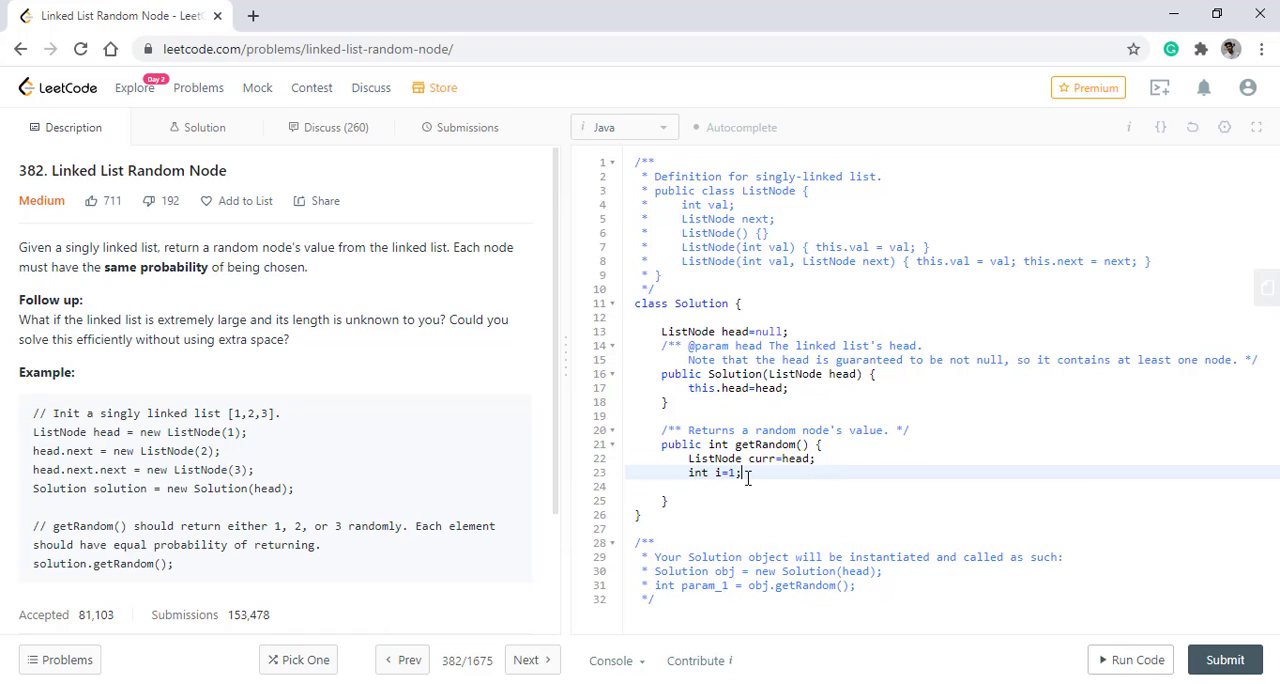
key(Enter)
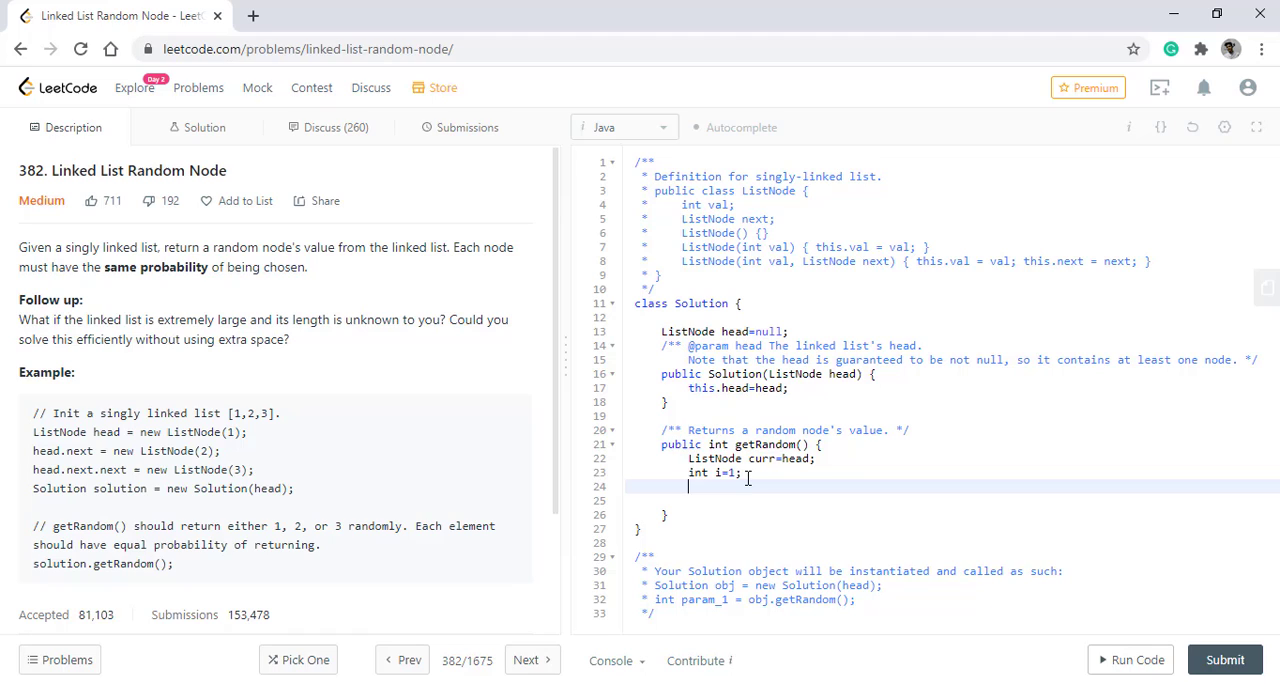
- Add a while(curr!=null) loop containing an empty if() to getRandom
text(whil)
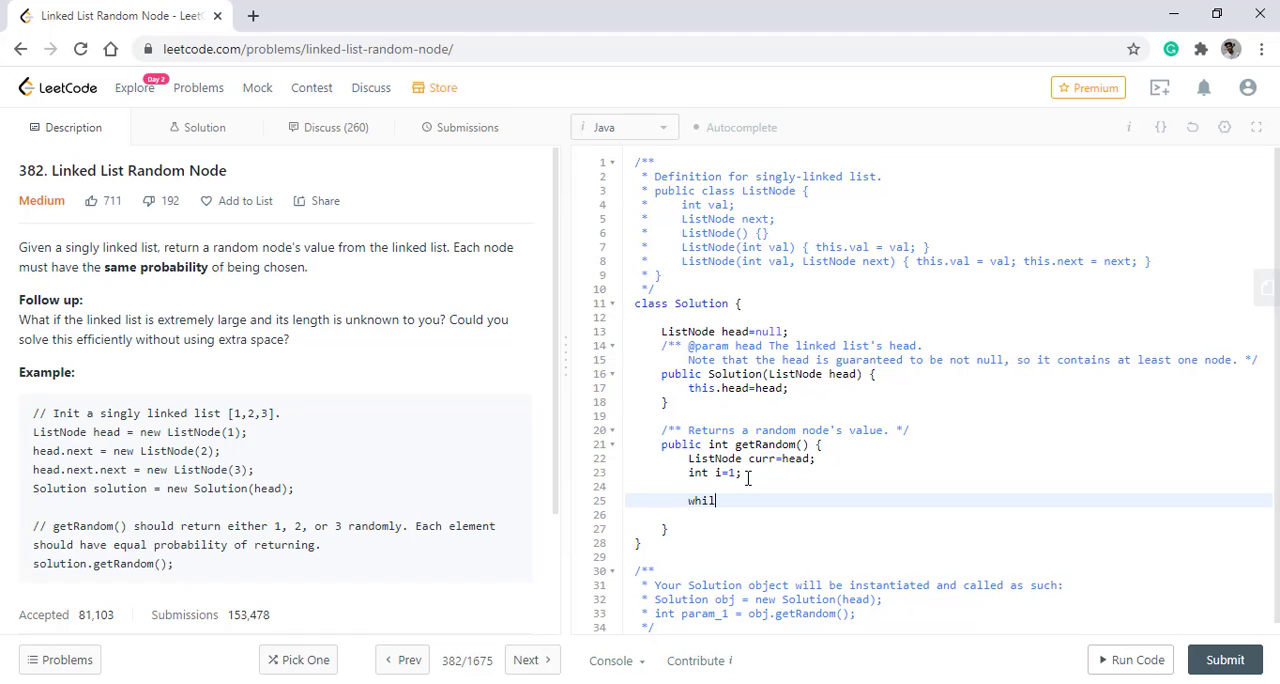
text(e(curr))
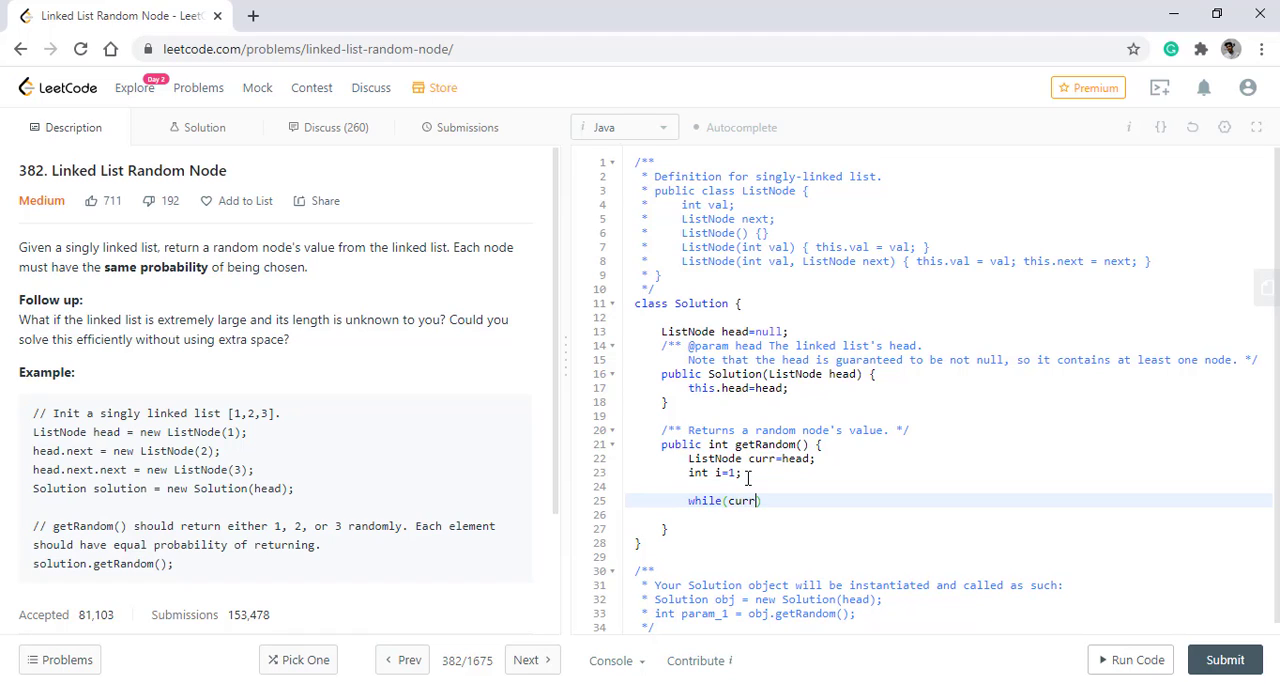
text(!=null)
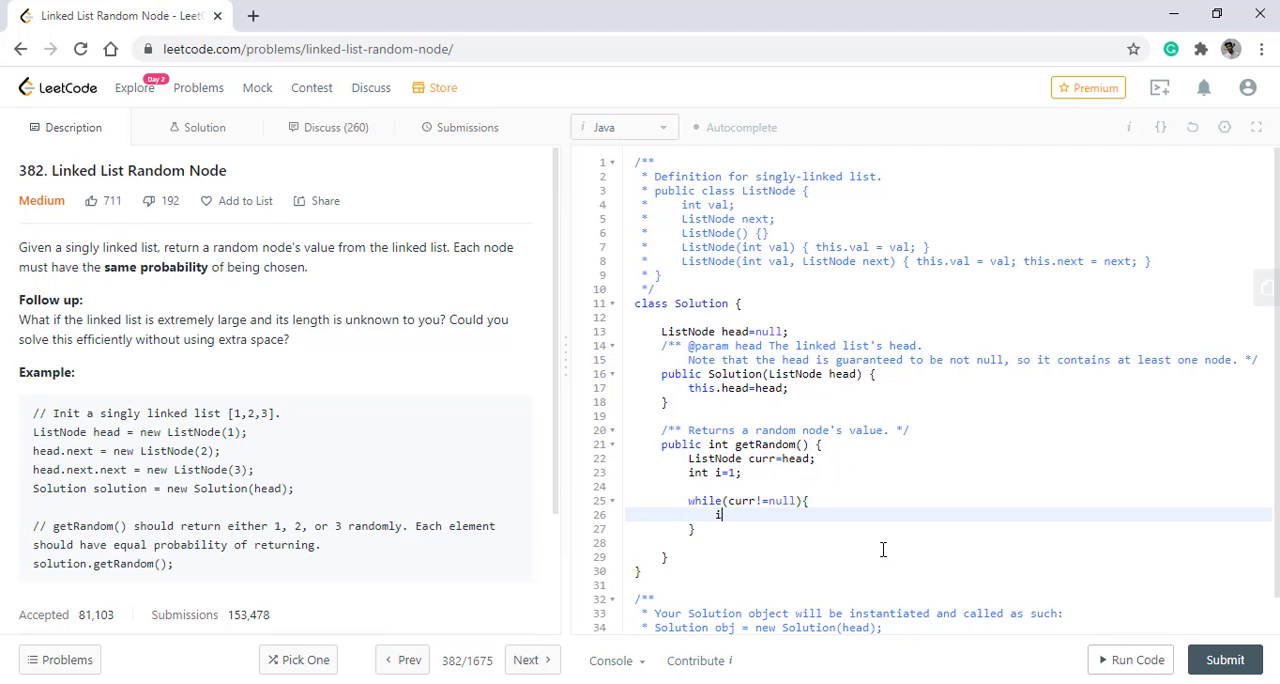
text(if()
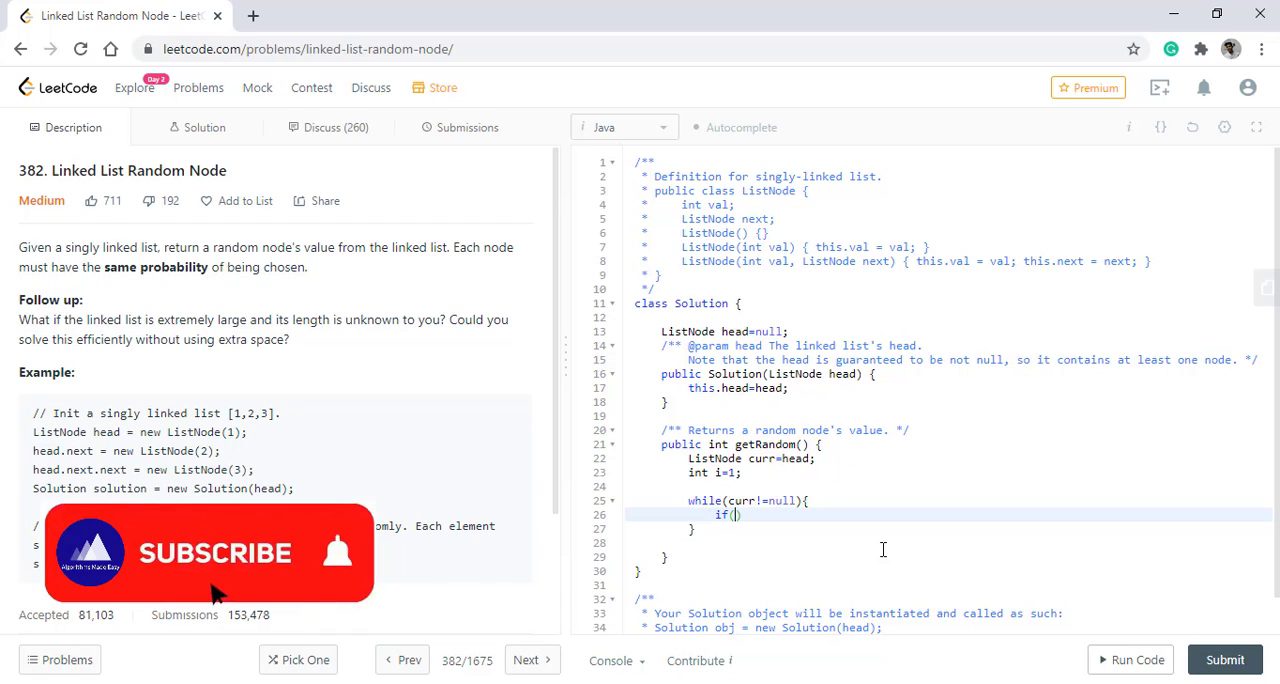
click(216, 552)
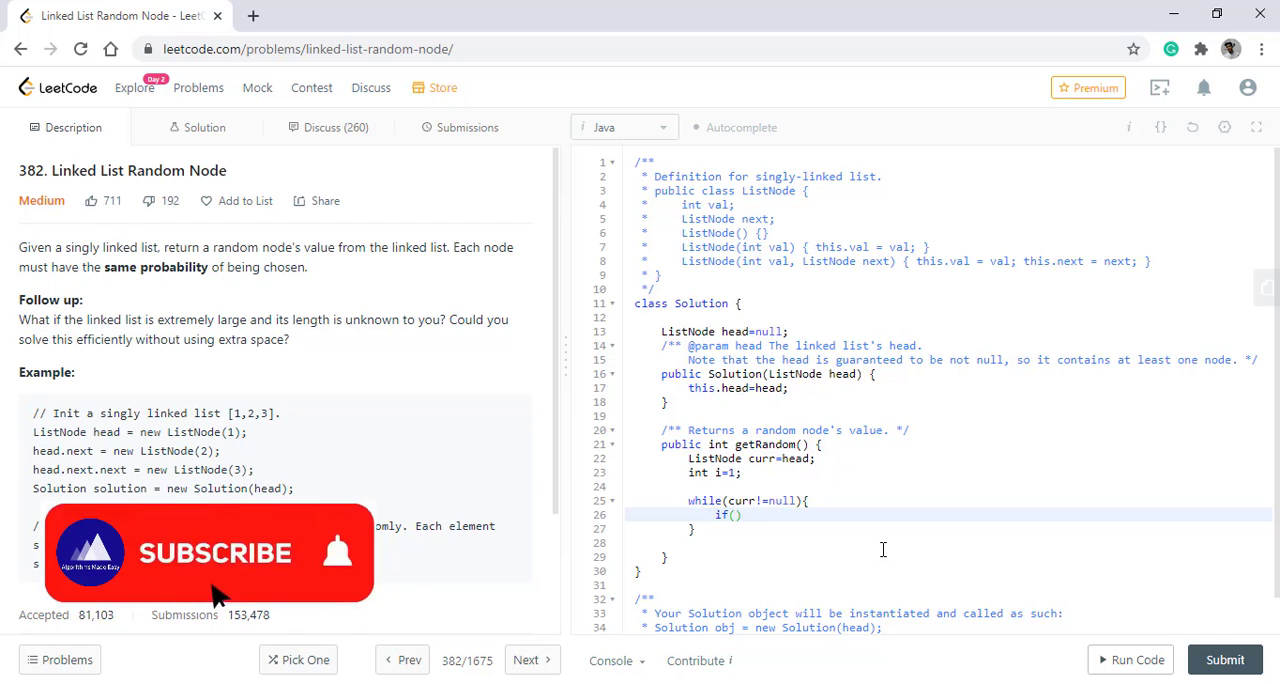
click(216, 552)
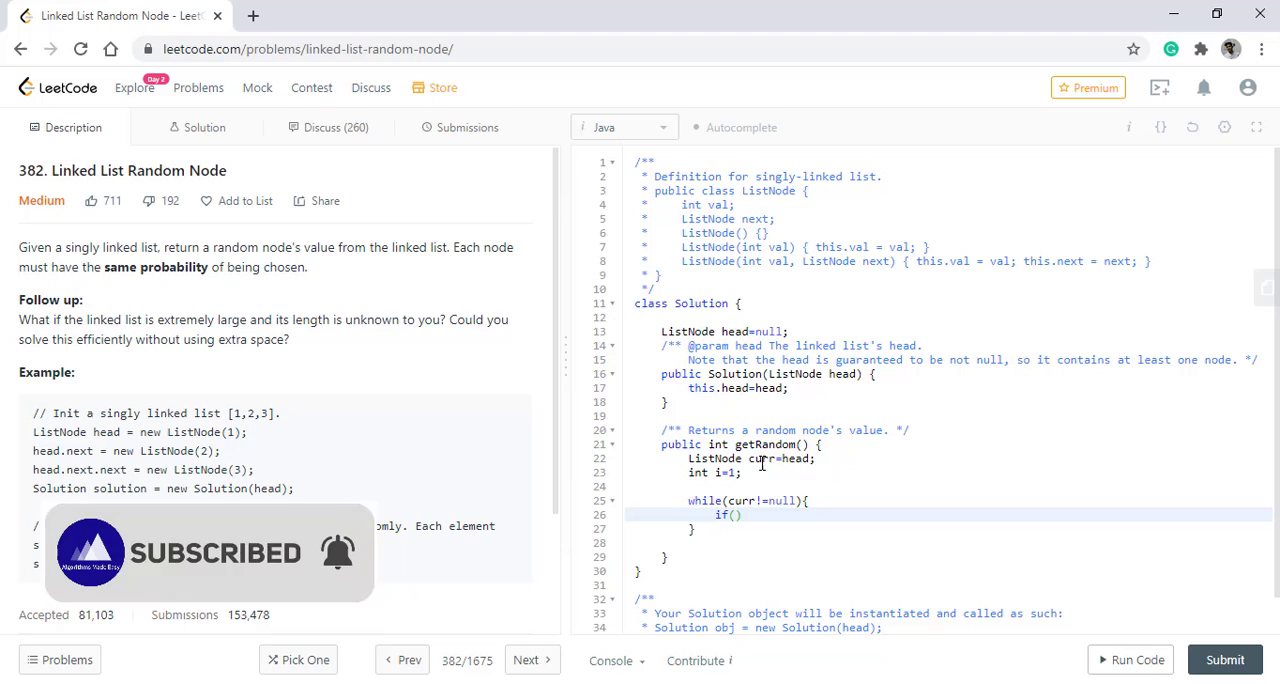
double_click(760, 458)
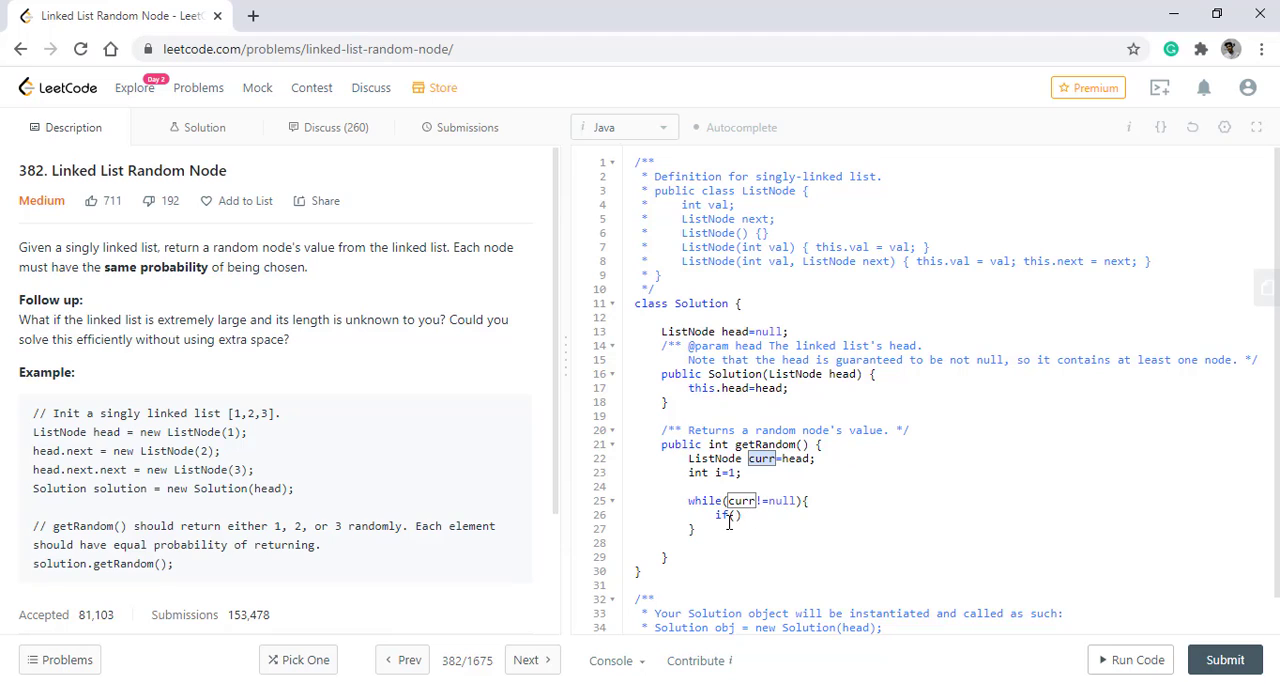
- Write the condition Math.random() < 1.0 / i with a '//take this value' comment and declare int res=0
text(Math)
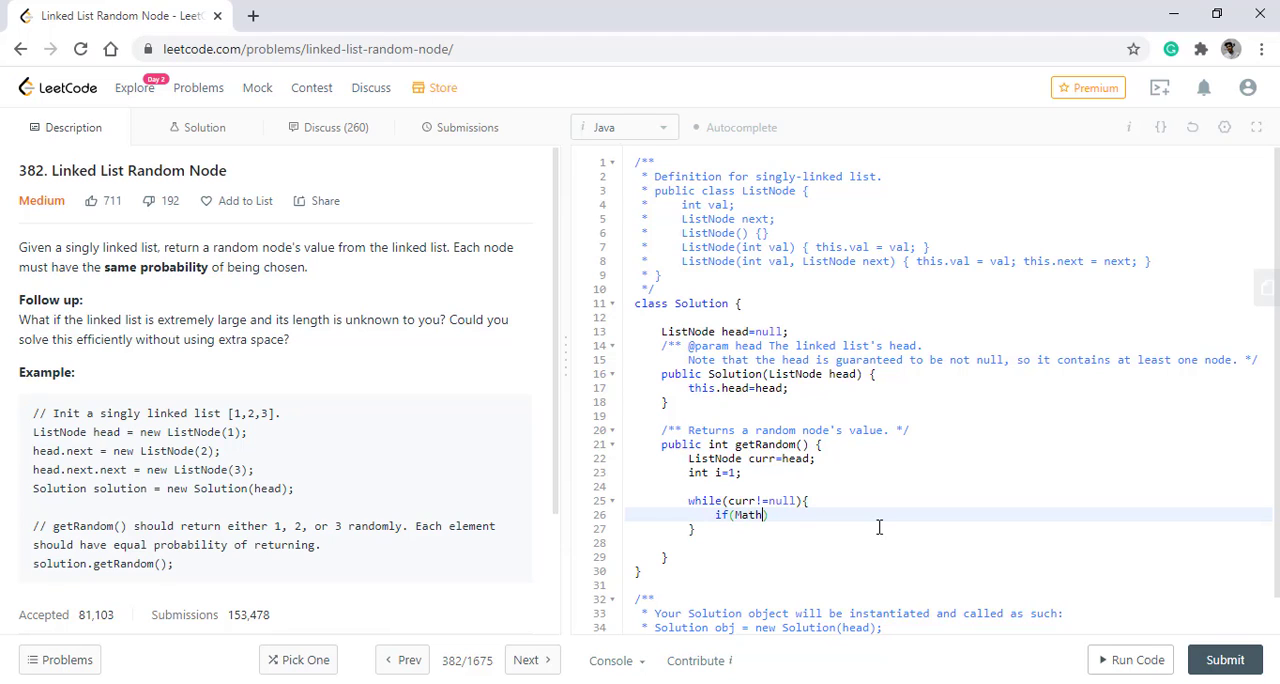
text(rand)
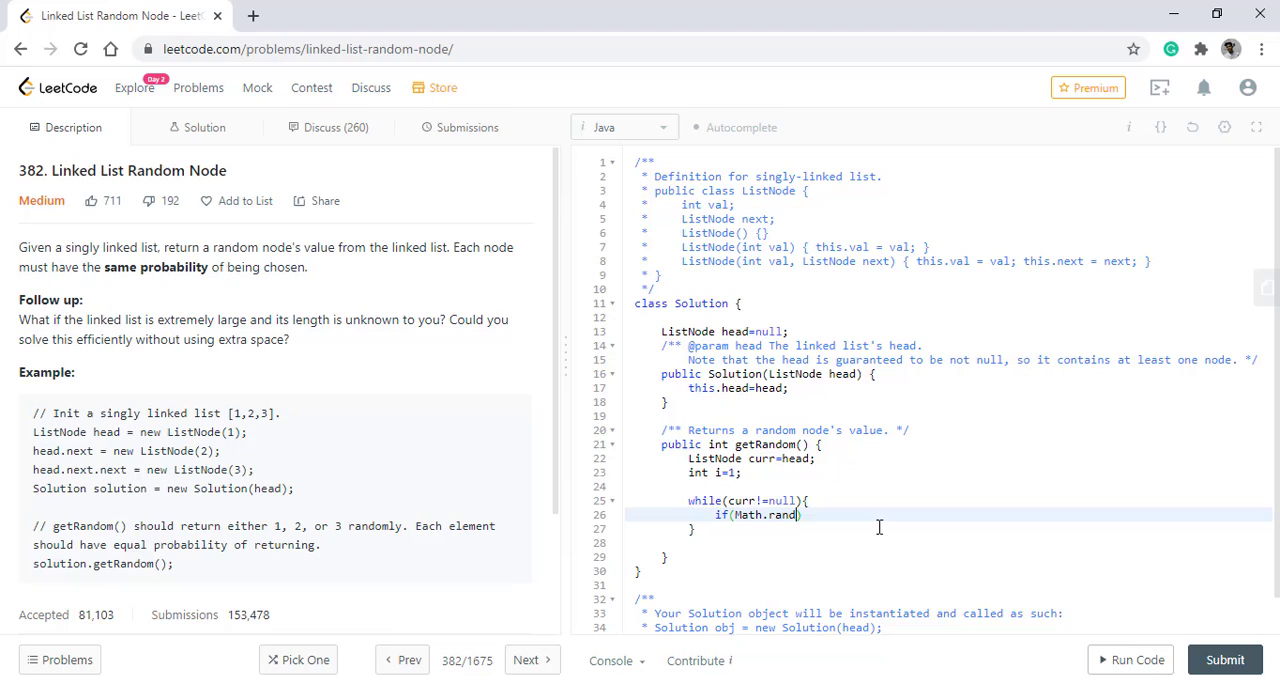
text(om()< 1))
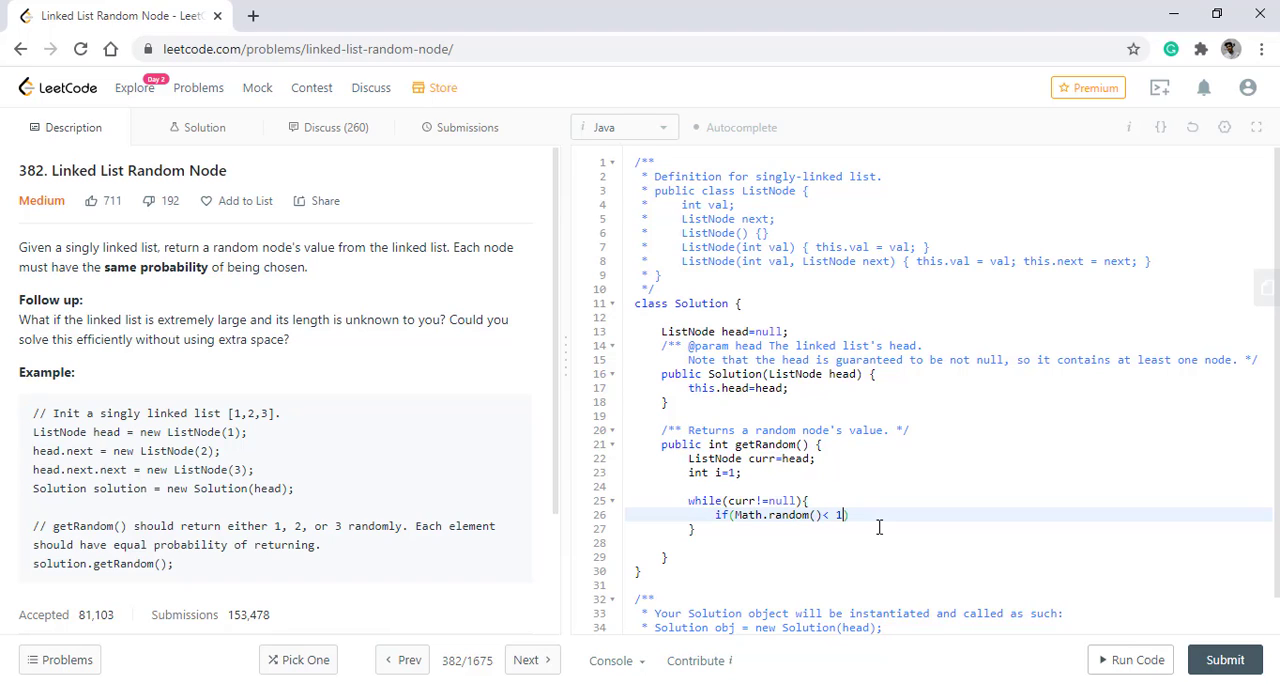
text(.0 /)
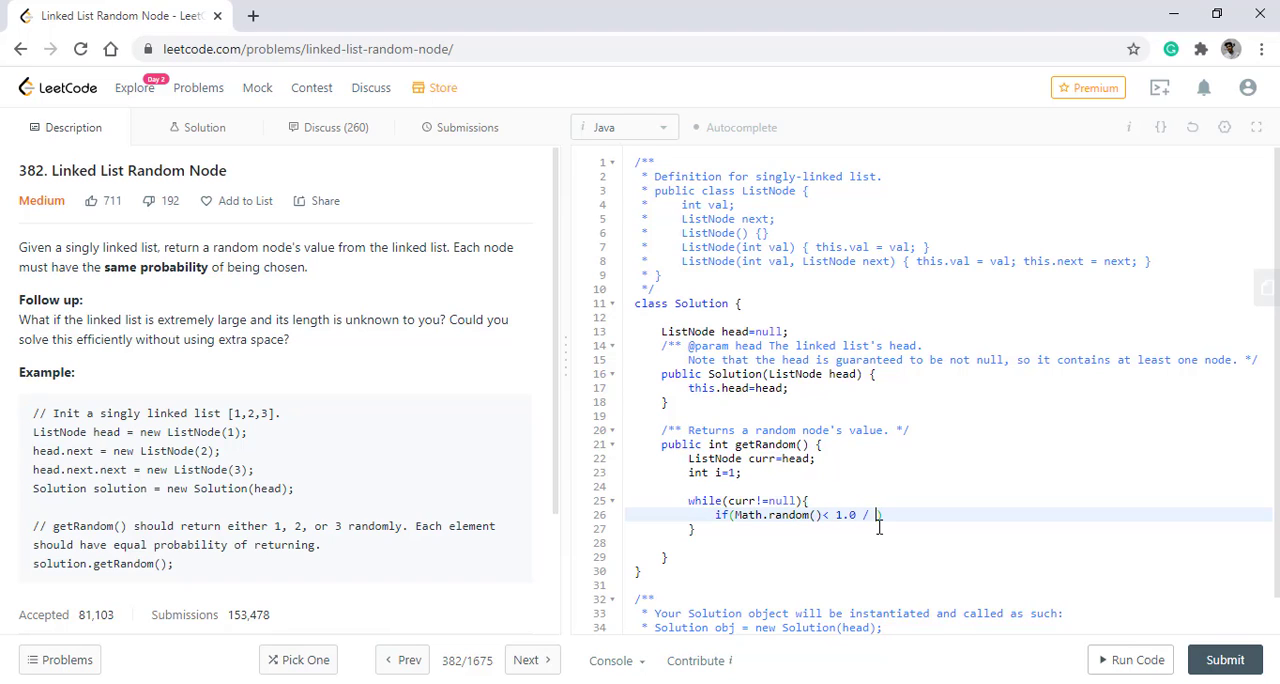
text(i))
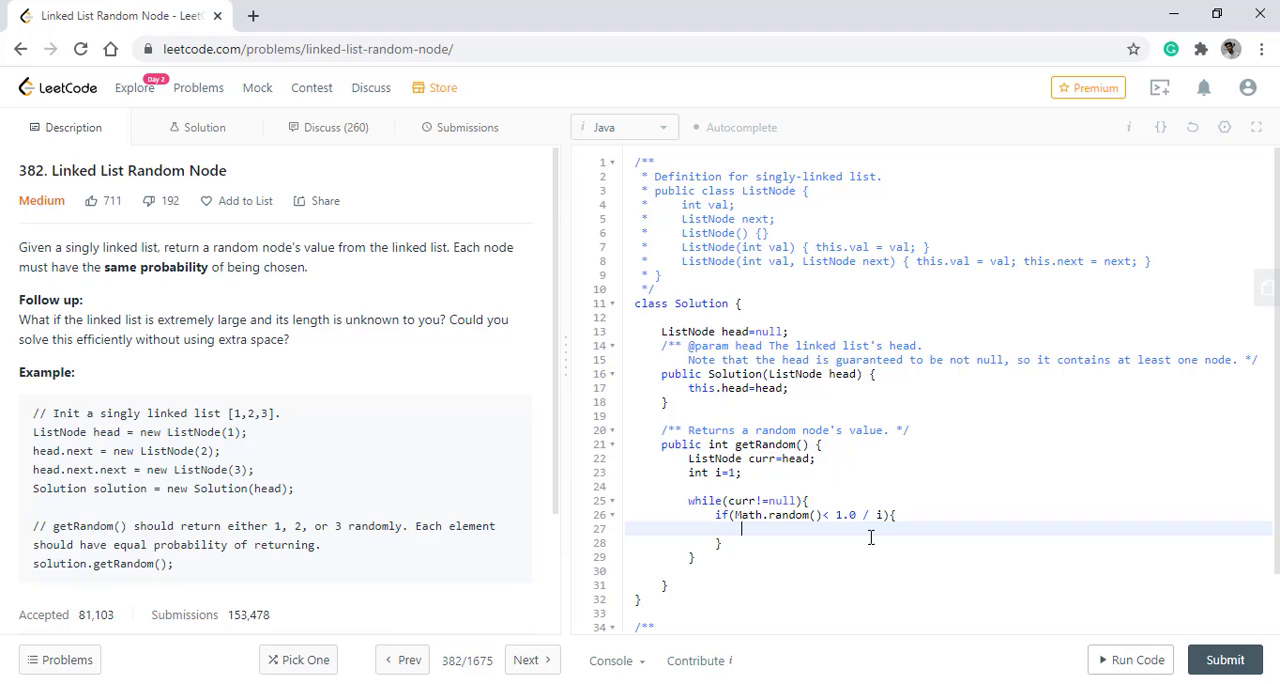
text(//t)
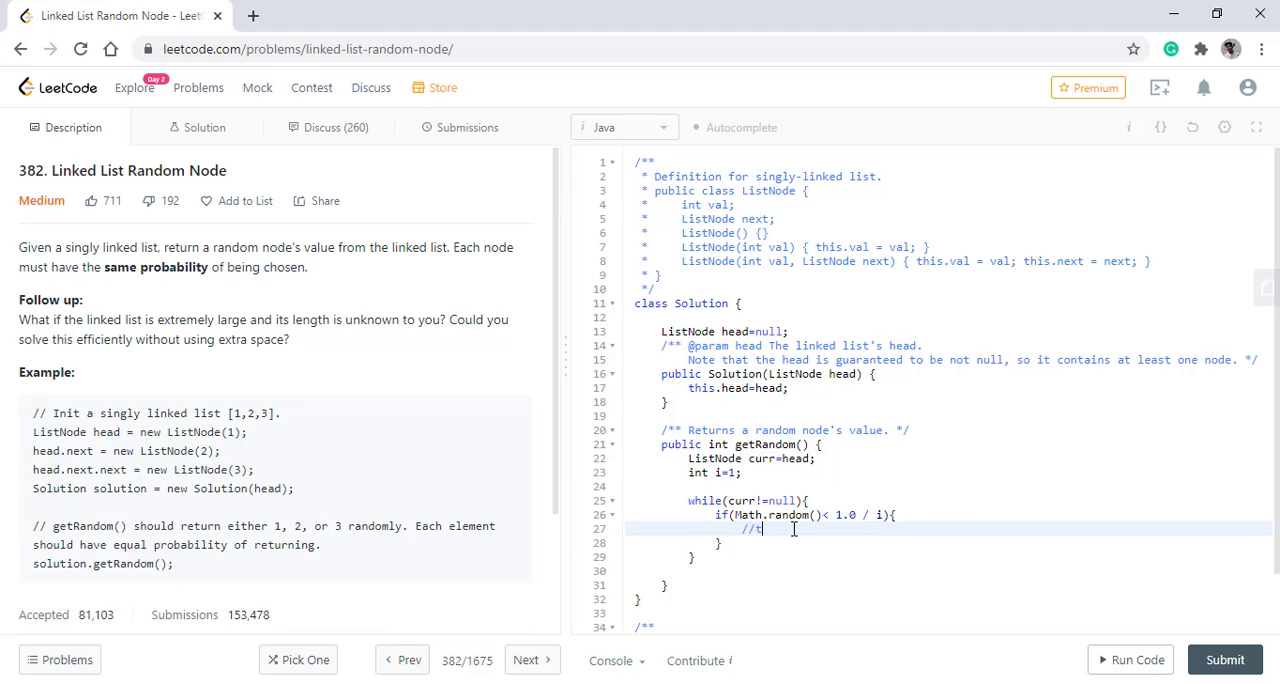
text(ake this value)
click(950, 486)
text(int re)
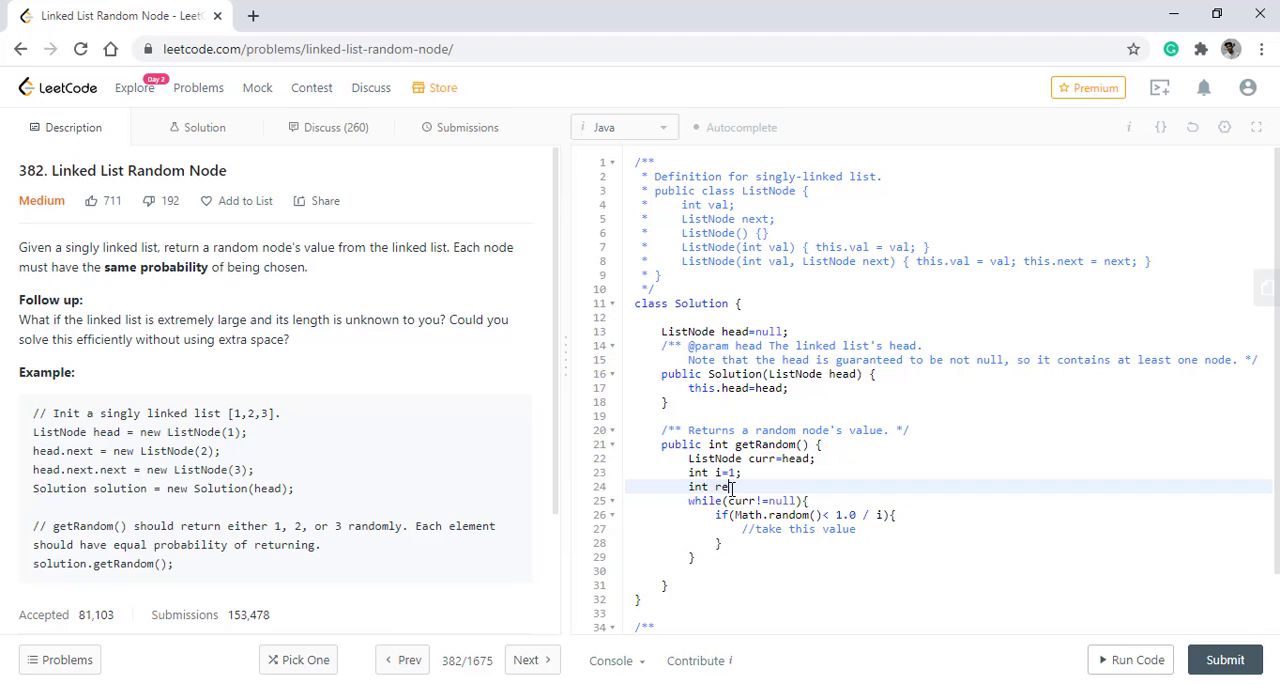
text(=0;)
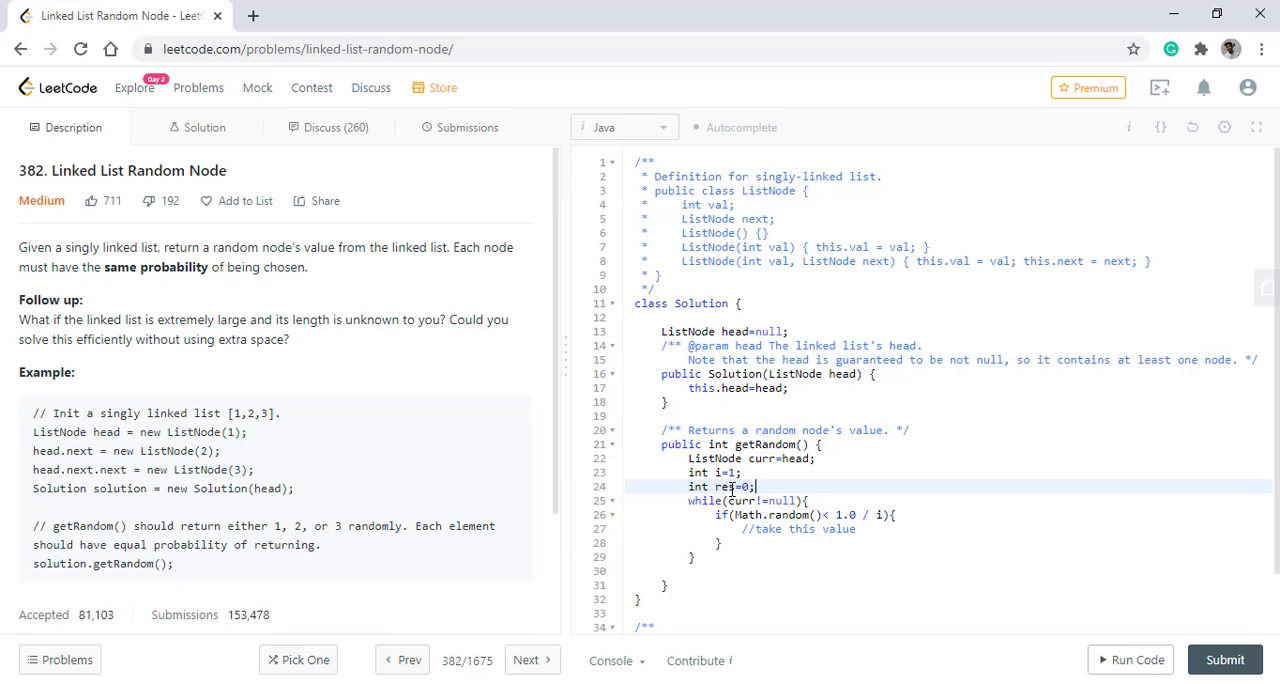
click(872, 528)
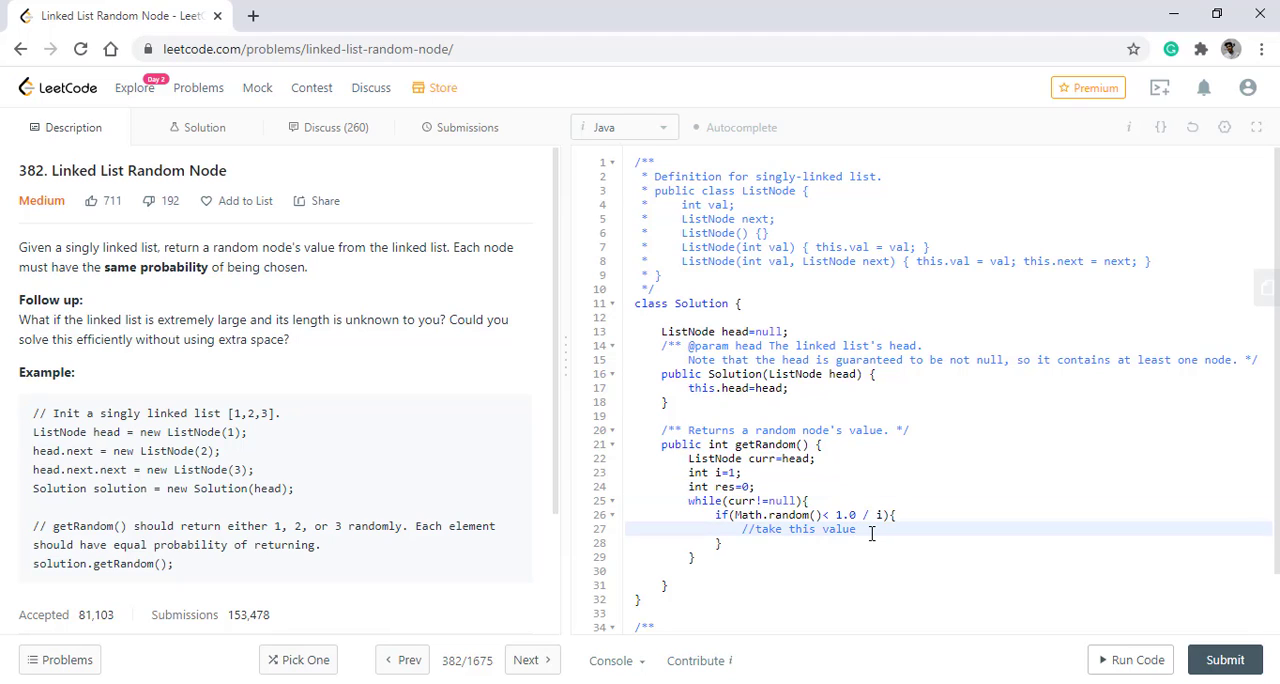
- Inside the loop set res=curr.val, then increment i and advance curr=curr.next
text(res=c)
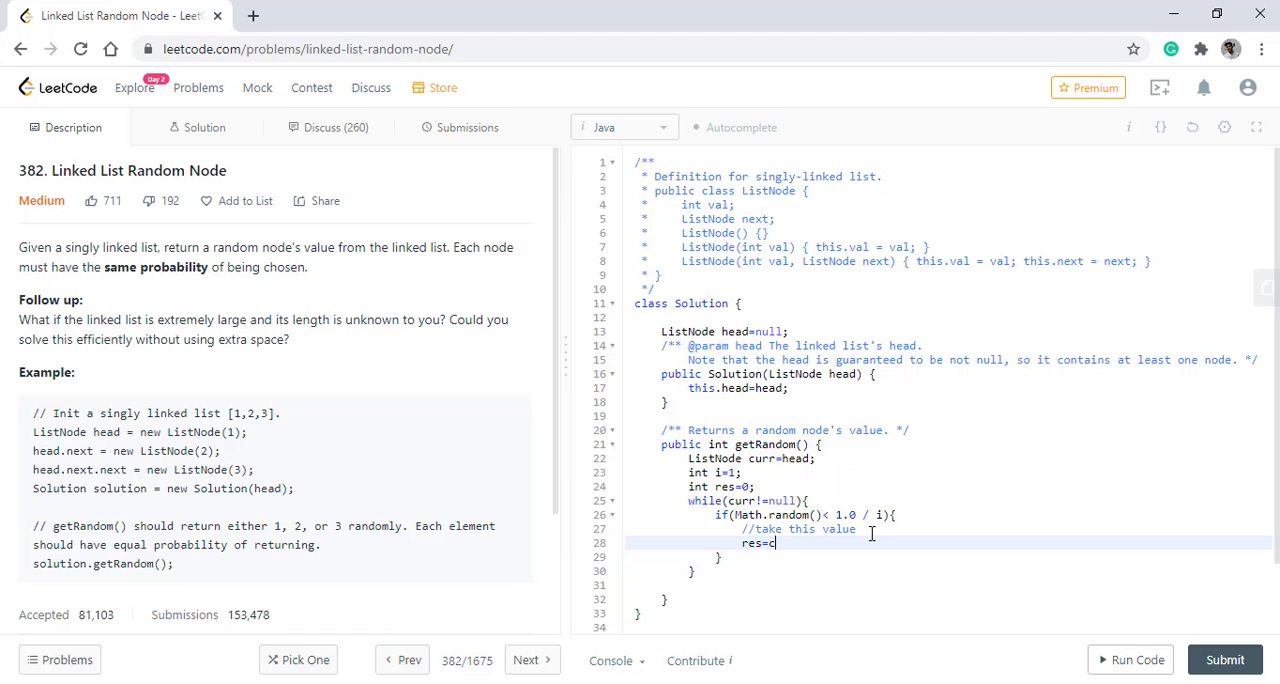
text(urr.val;)
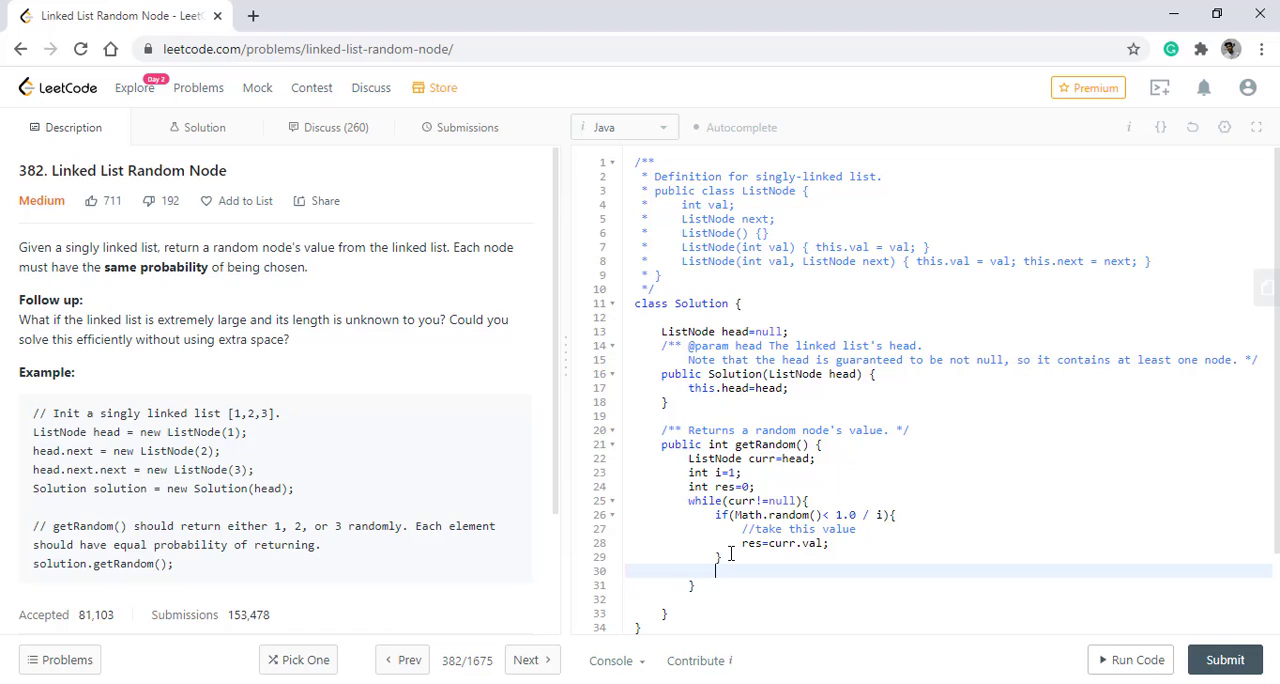
text(i)
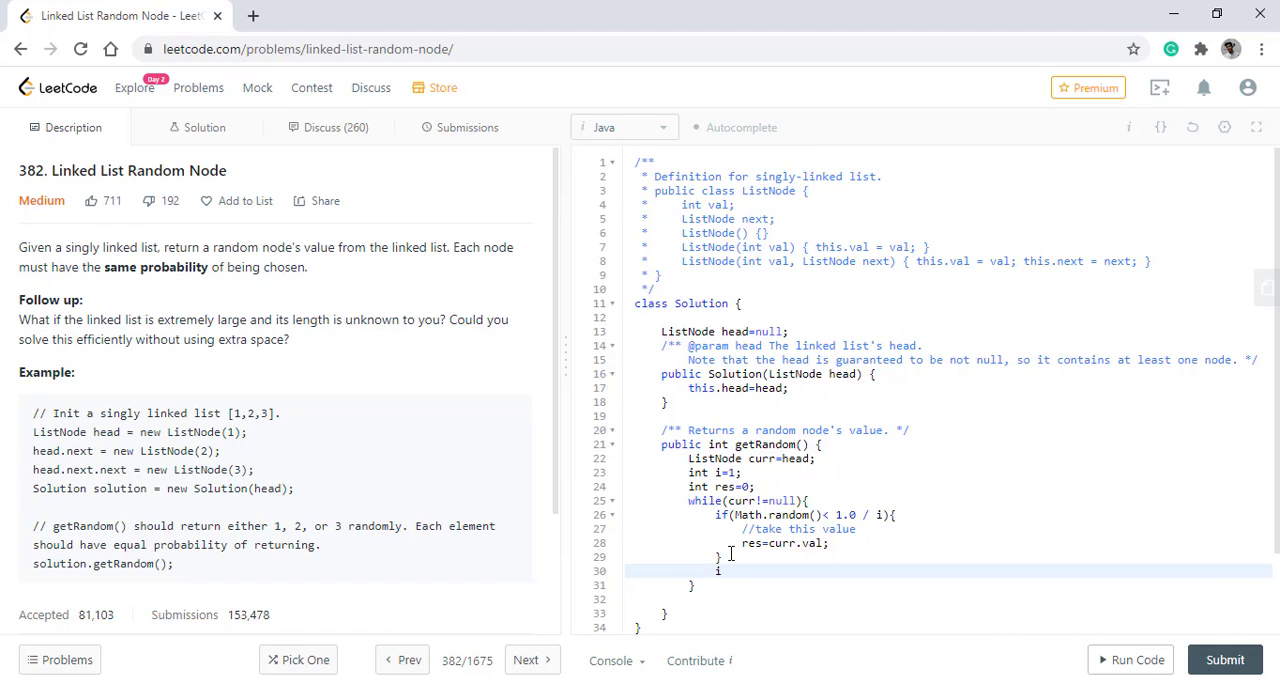
text(++;)
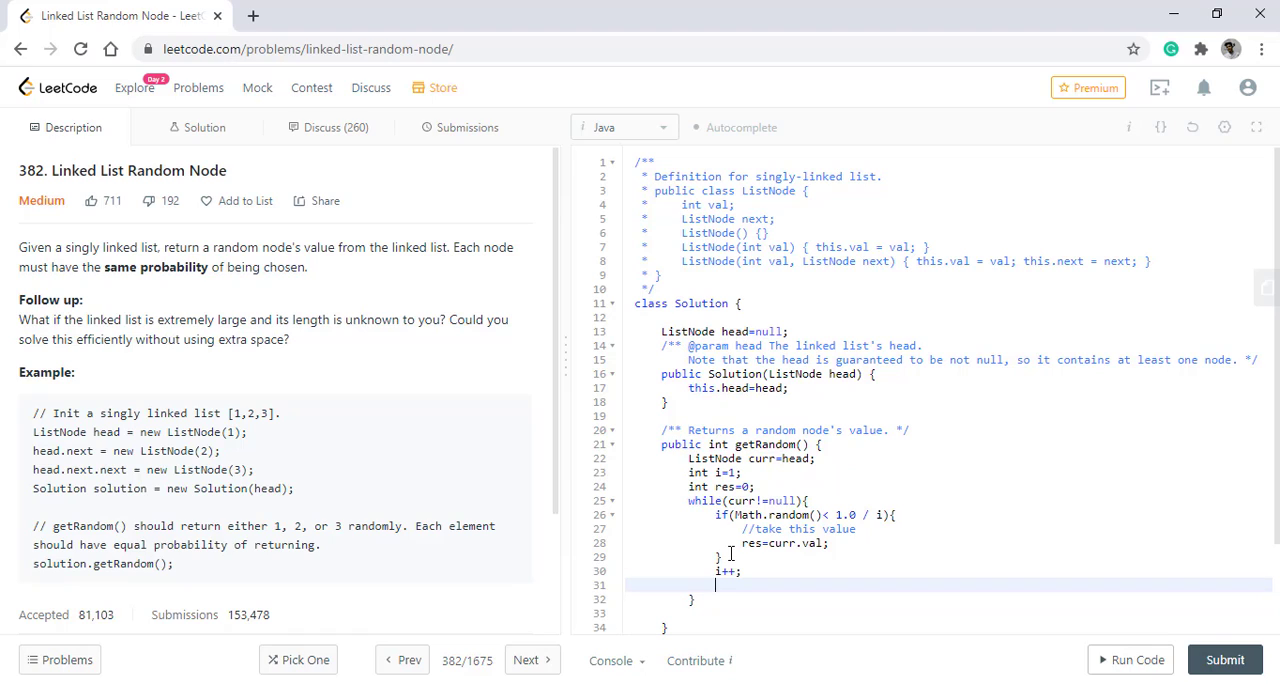
text(curr=)
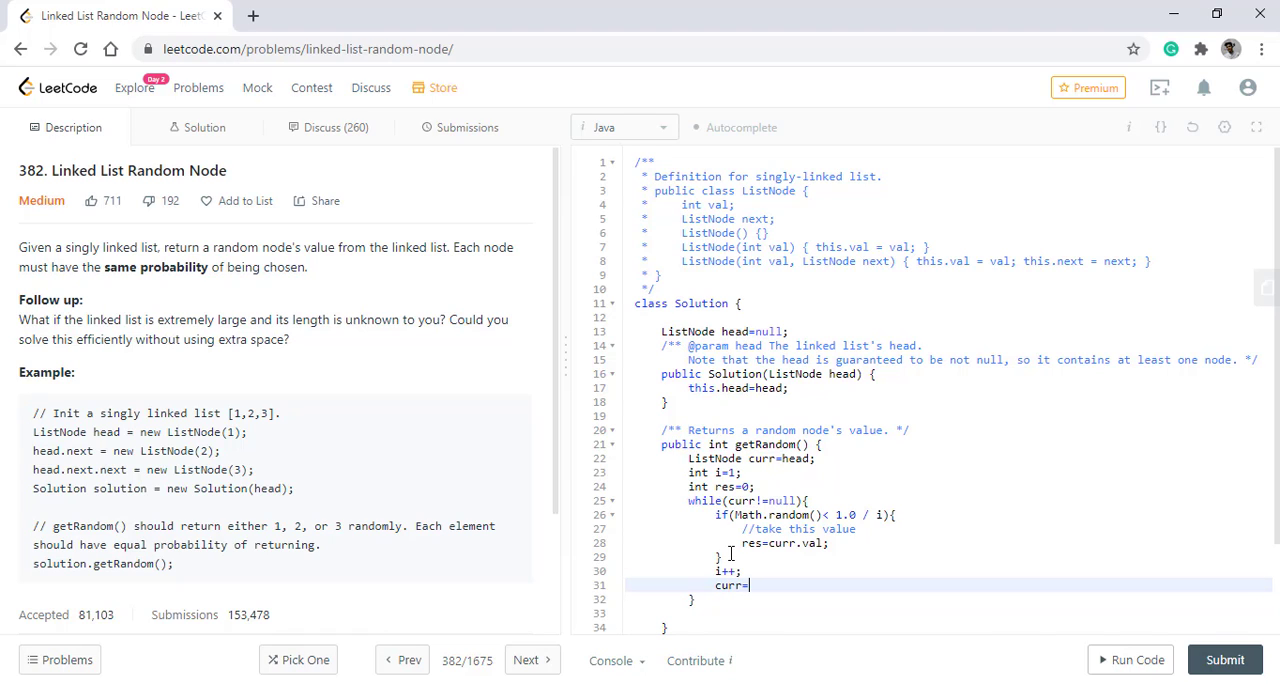
text(curr.ne)
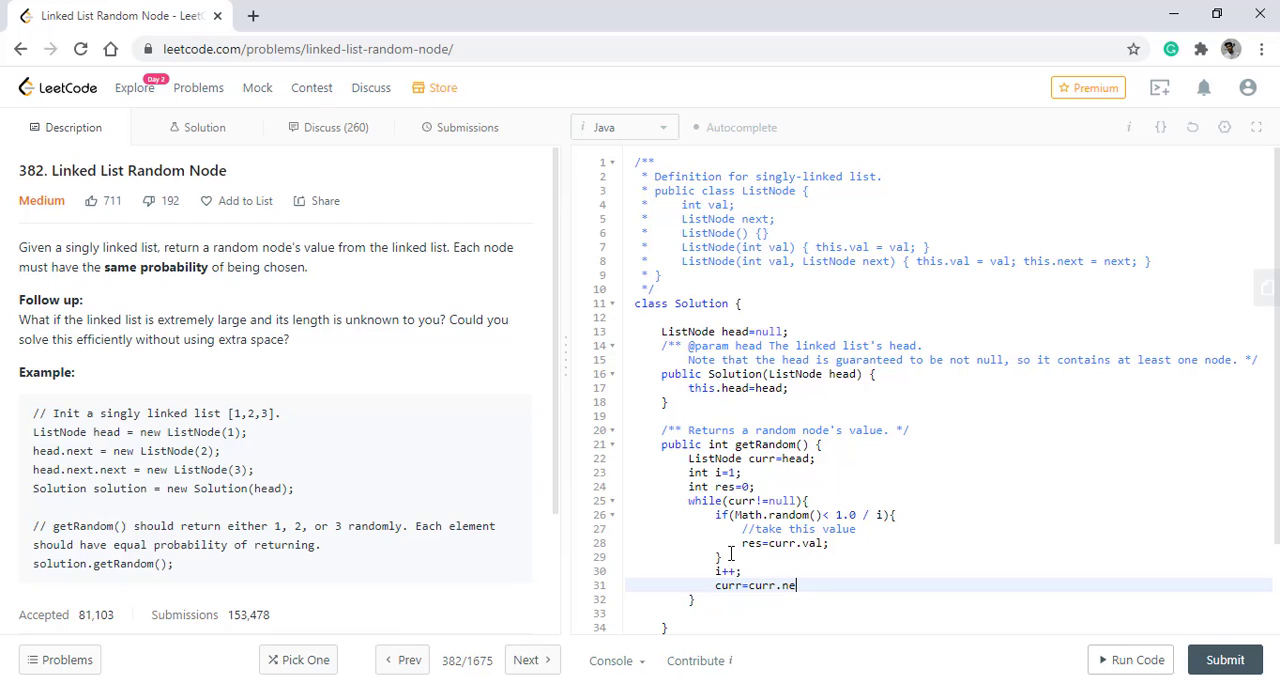
text(xt;)
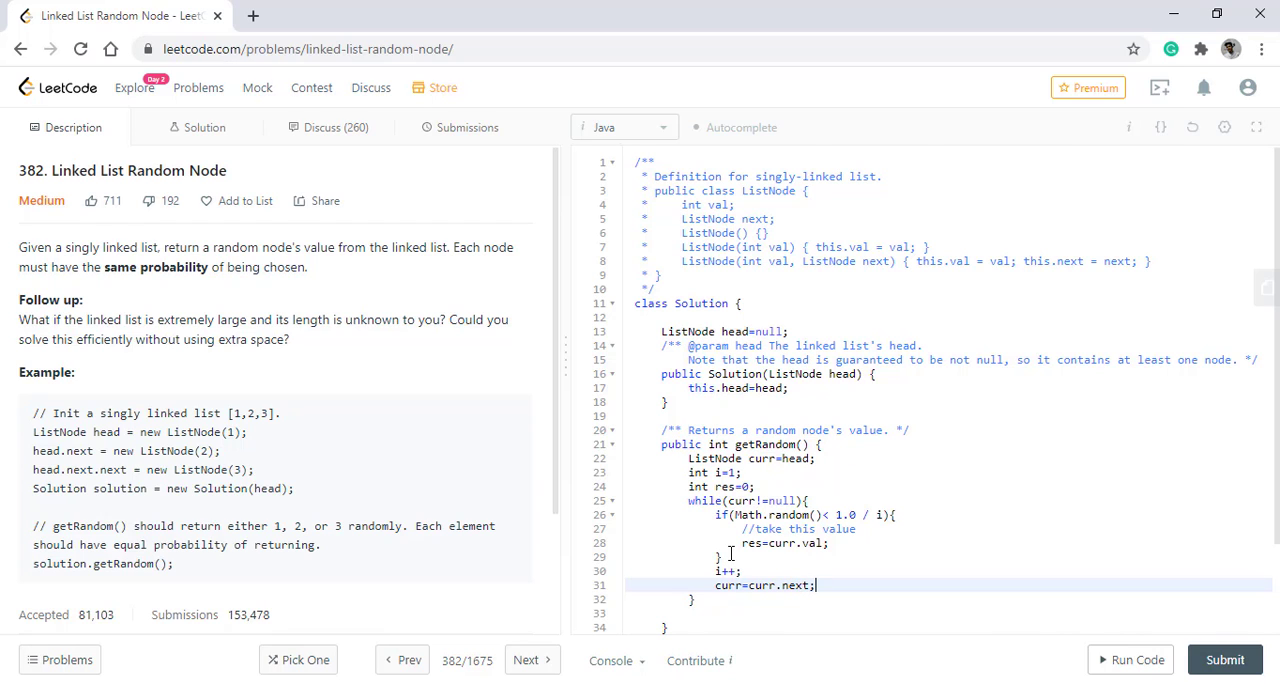
text(ret)
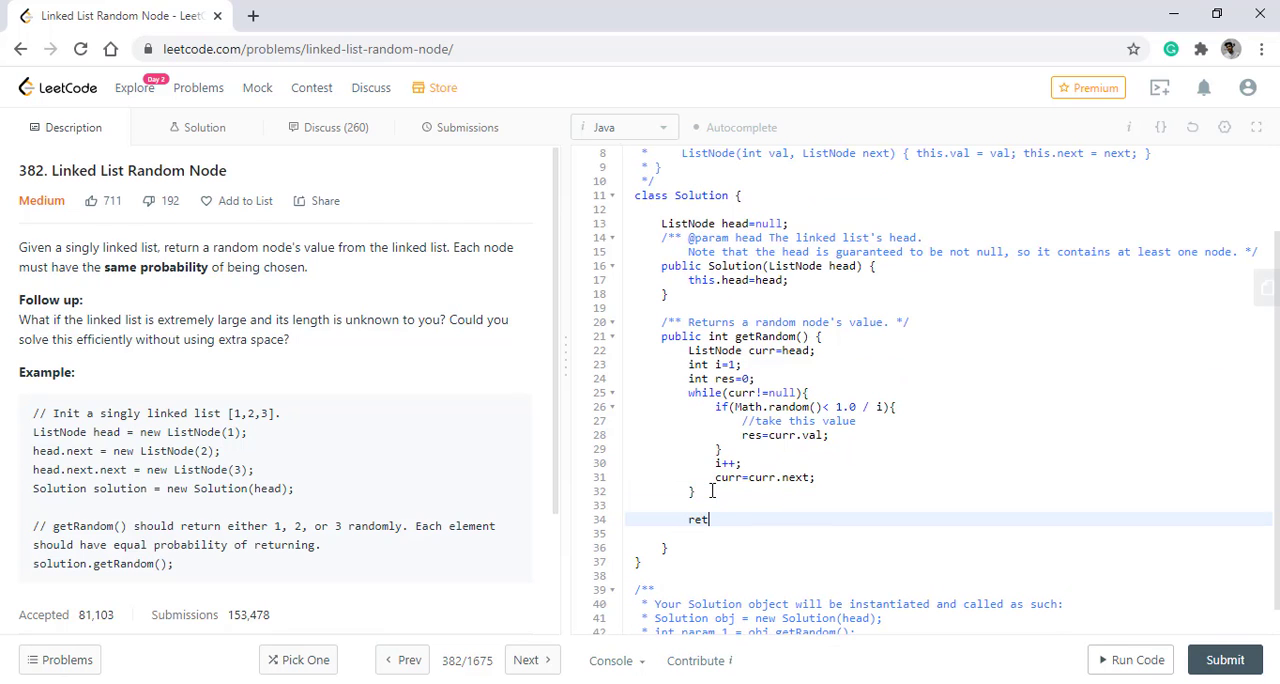
- Return res from getRandom, run the example test, then submit the reservoir-sampling solution
text(urn res;)
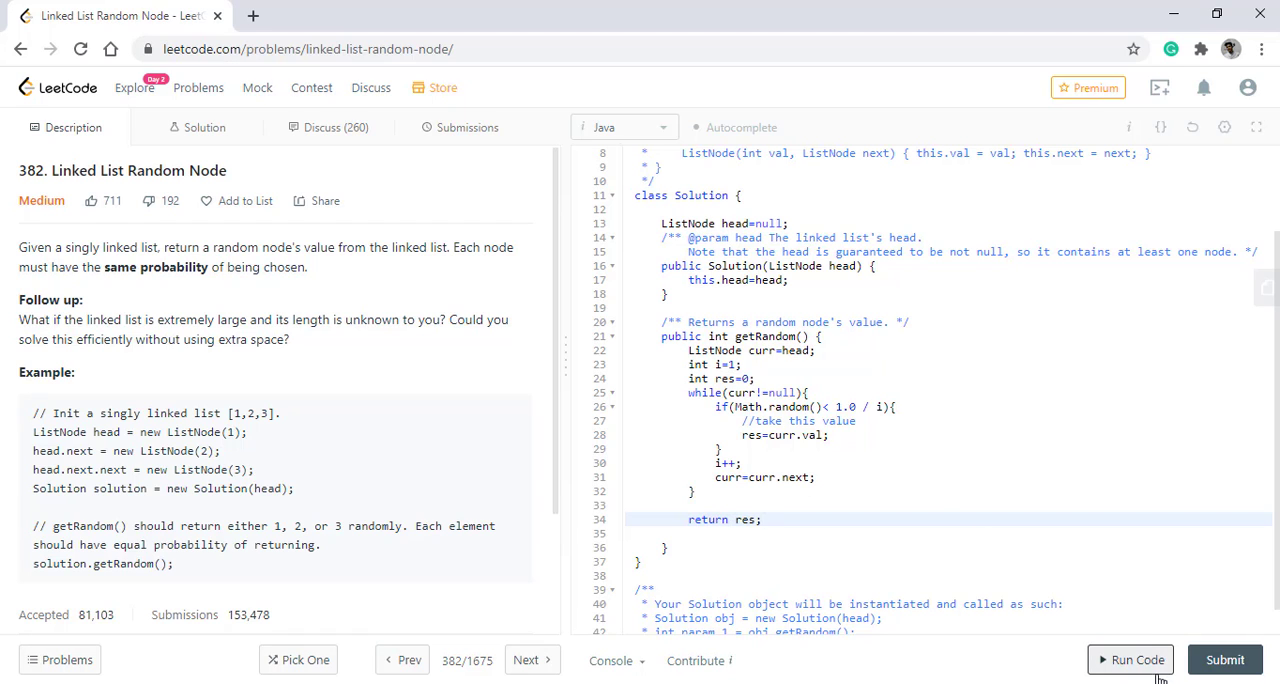
click(1130, 660)
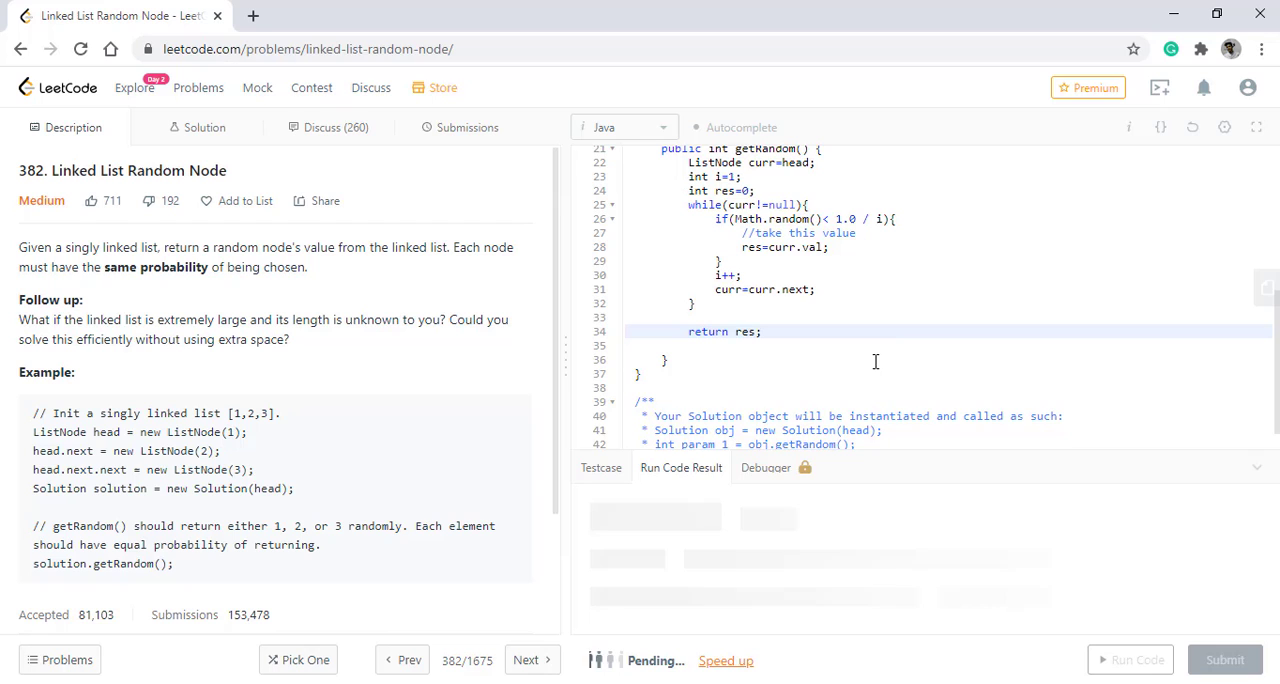
click(1132, 660)
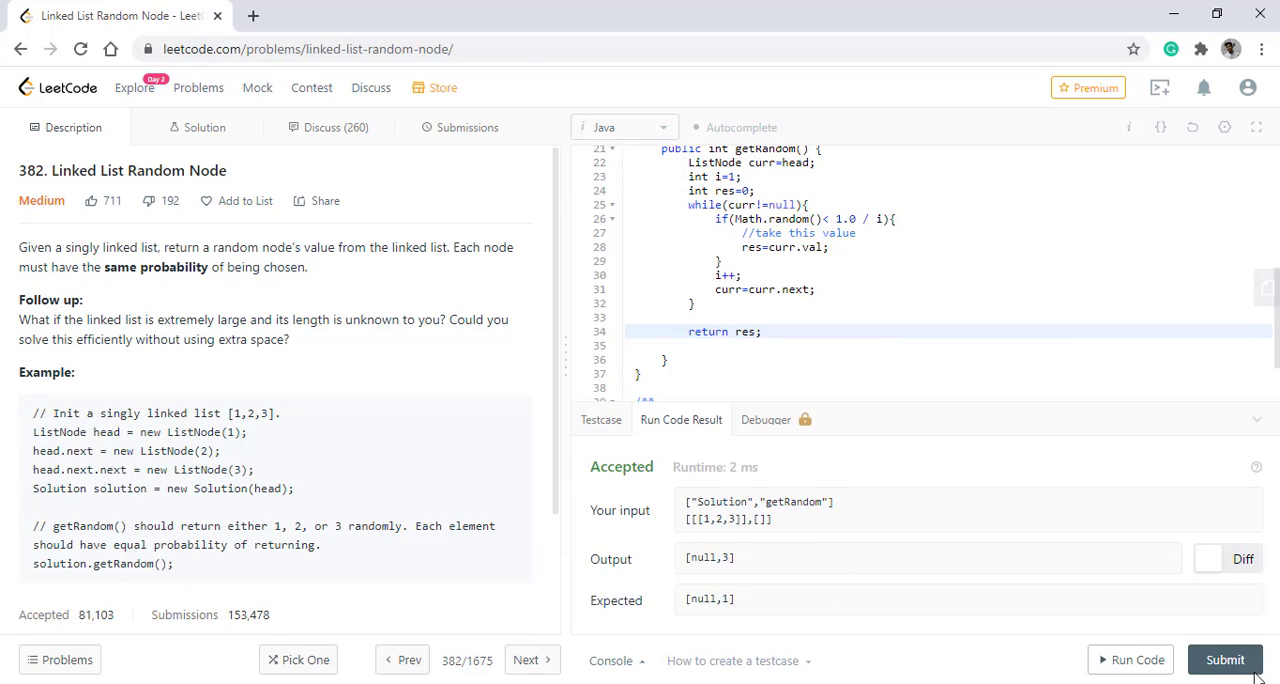
click(1224, 660)
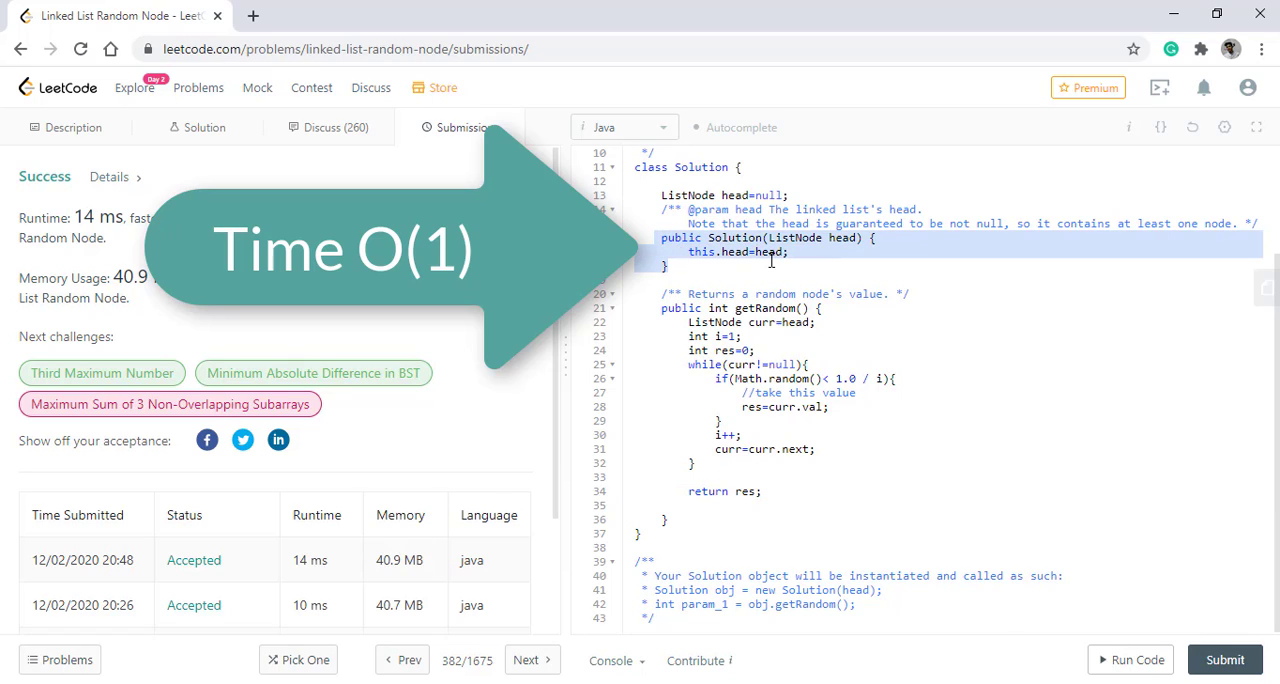
mouse_move(808, 252)
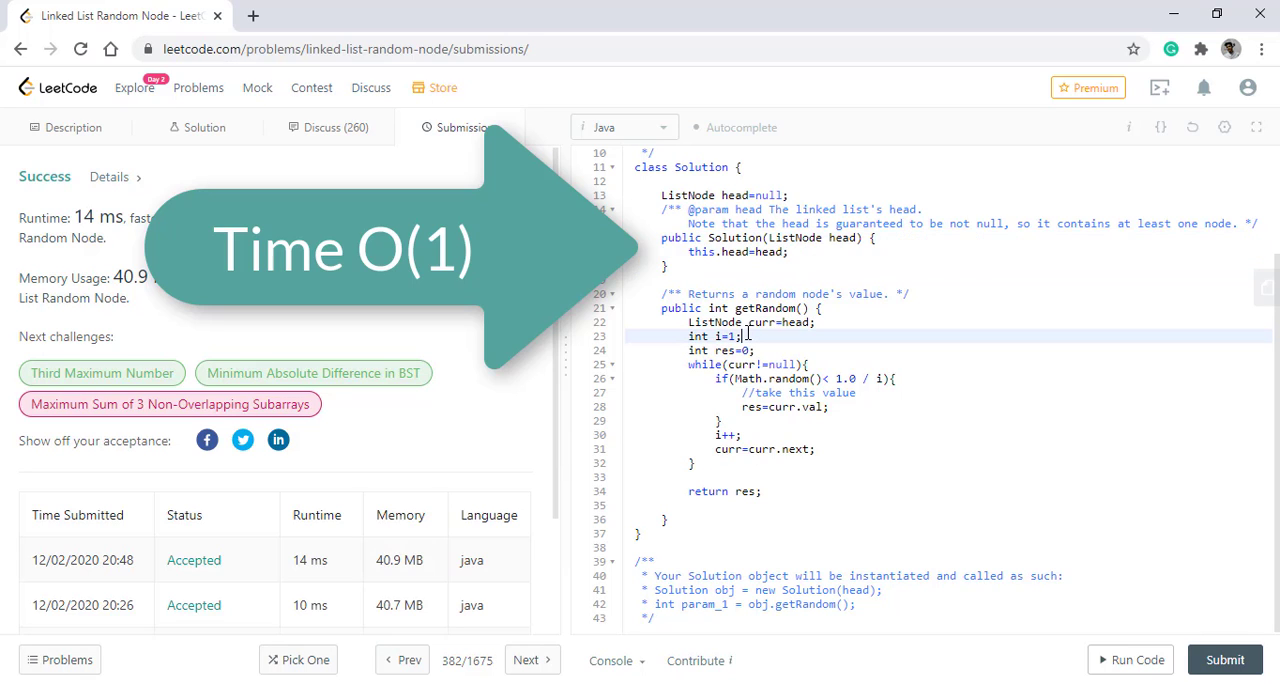
- Highlight the whole getRandom method while reviewing the accepted submission's runtime and memory
drag(660, 308, 704, 516)
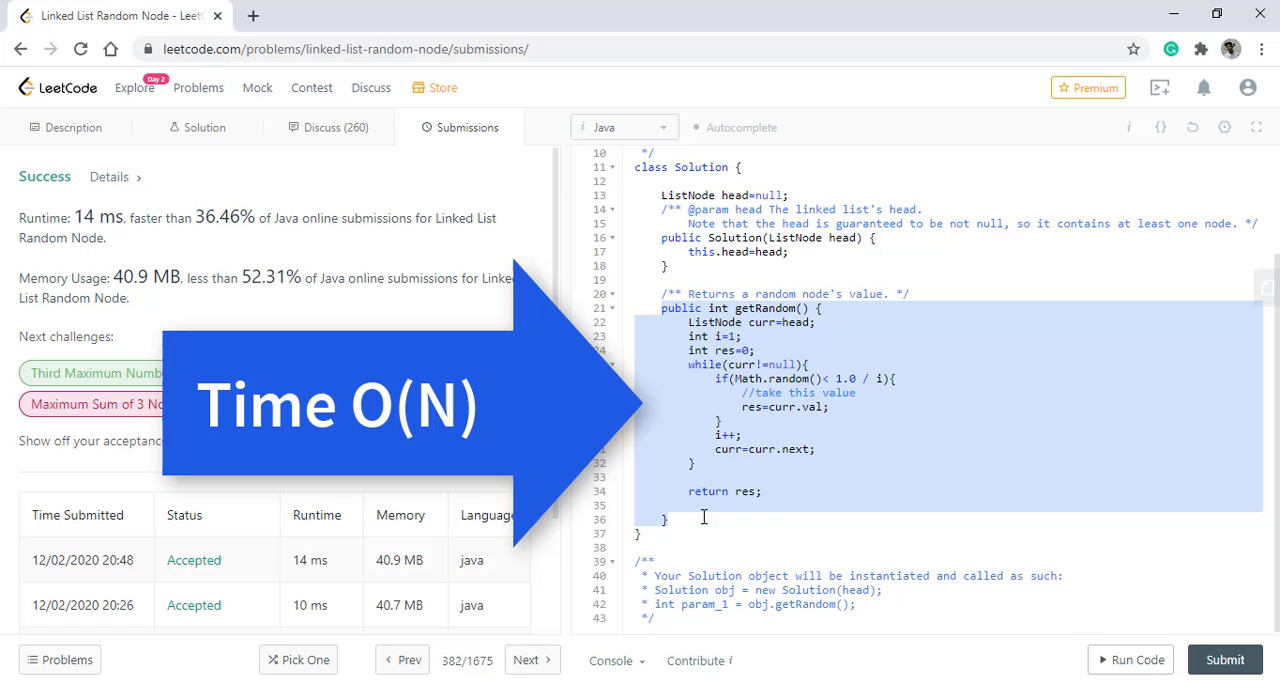
mouse_move(778, 432)
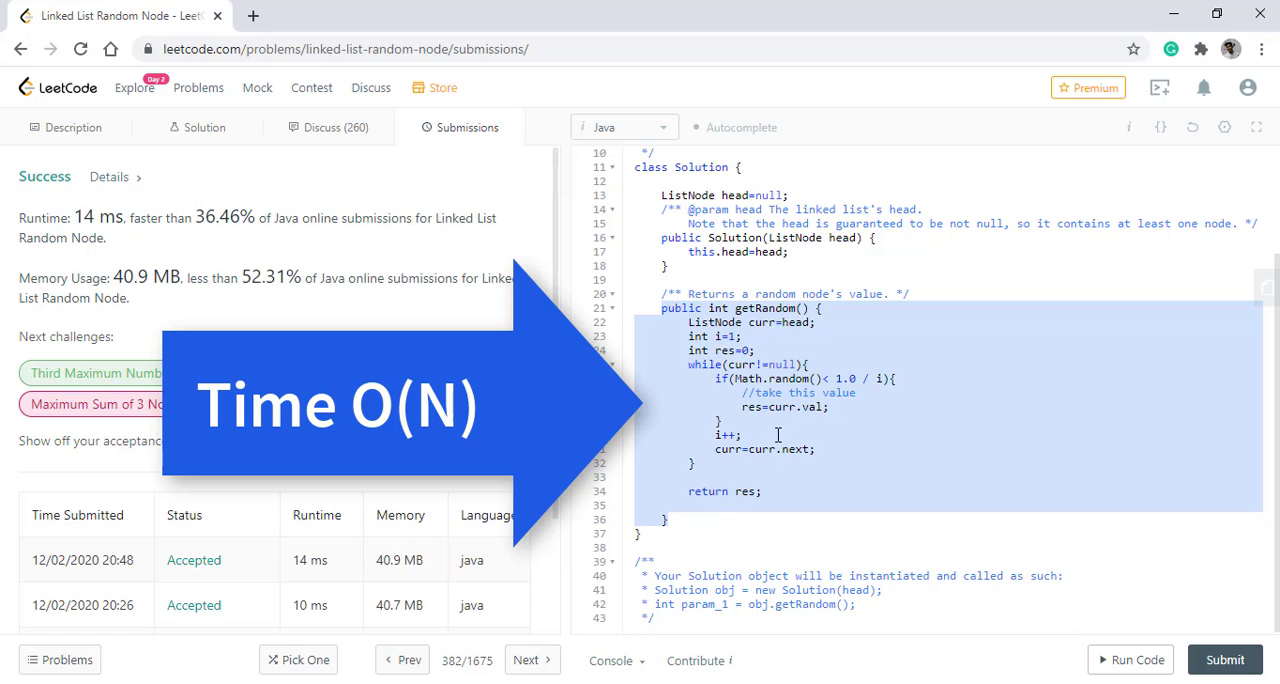